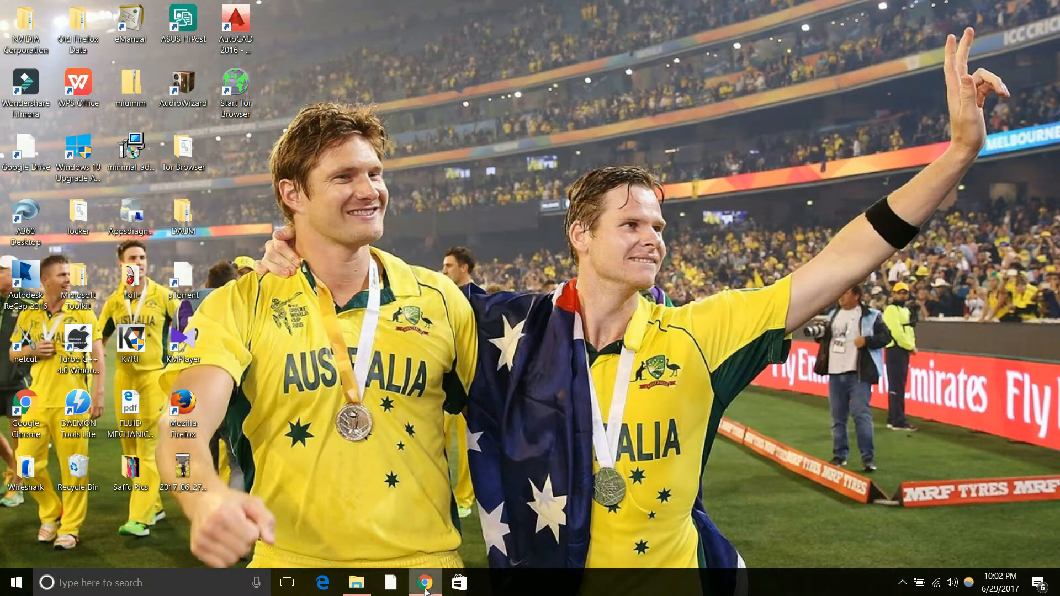
Open the Downloads folder and launch the Setup-Dictate64-5.0.0 installer
left_click(424, 581)
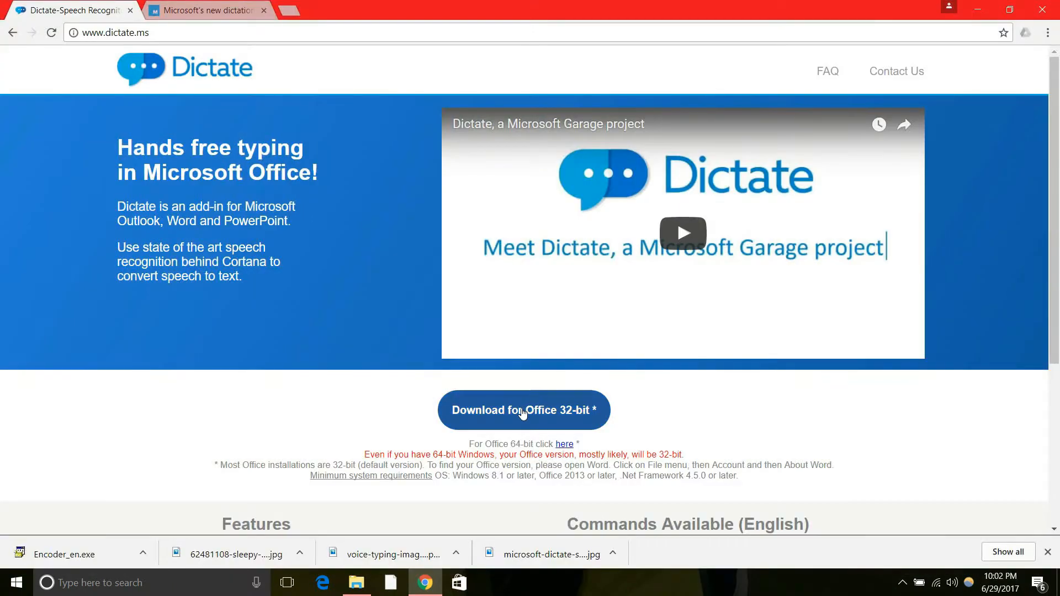
mouse_move(389, 415)
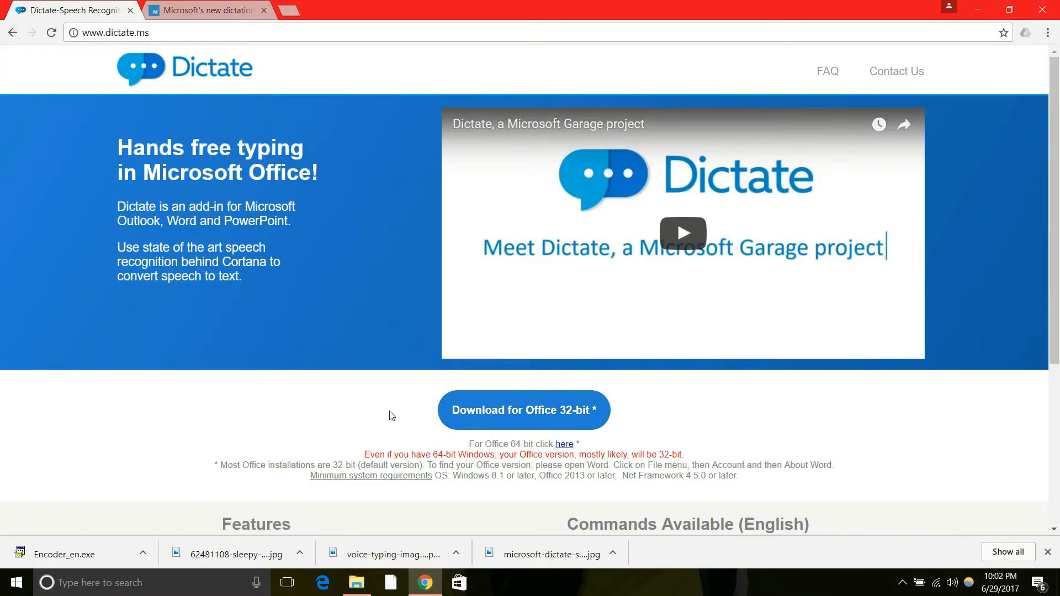
mouse_move(575, 410)
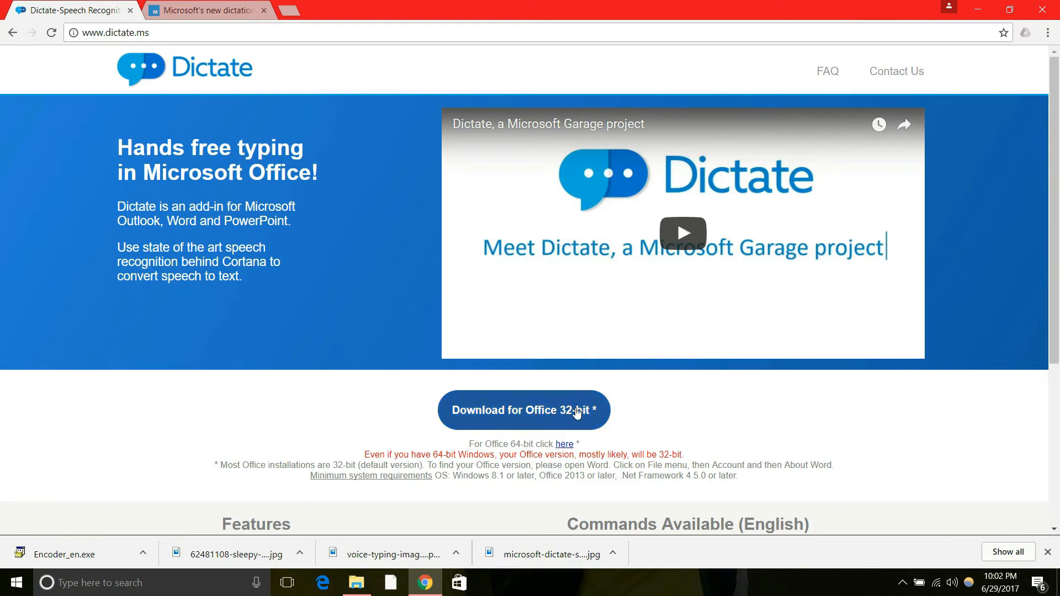
mouse_move(220, 99)
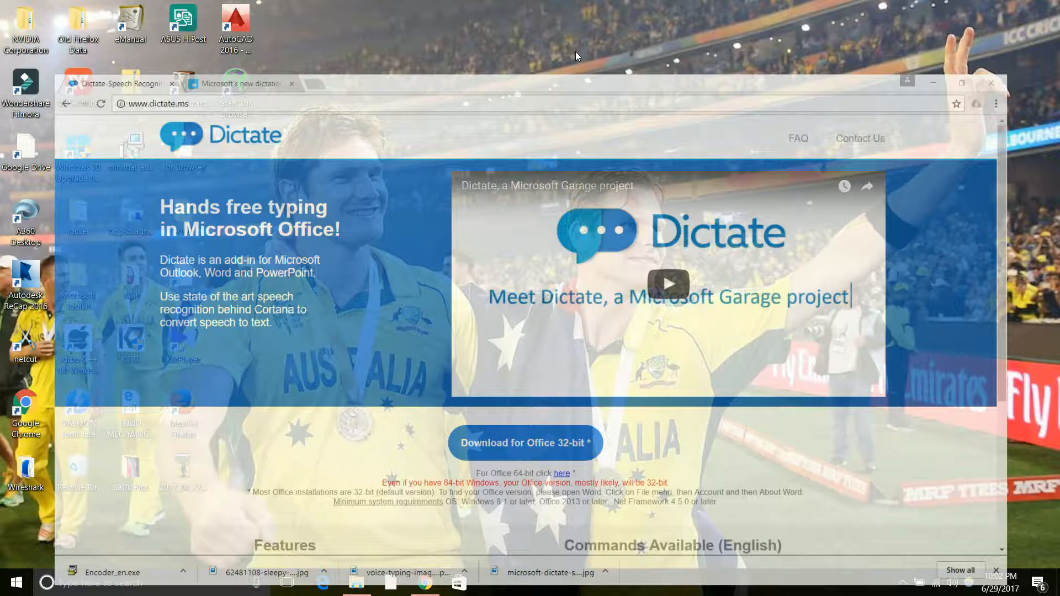
left_click(356, 581)
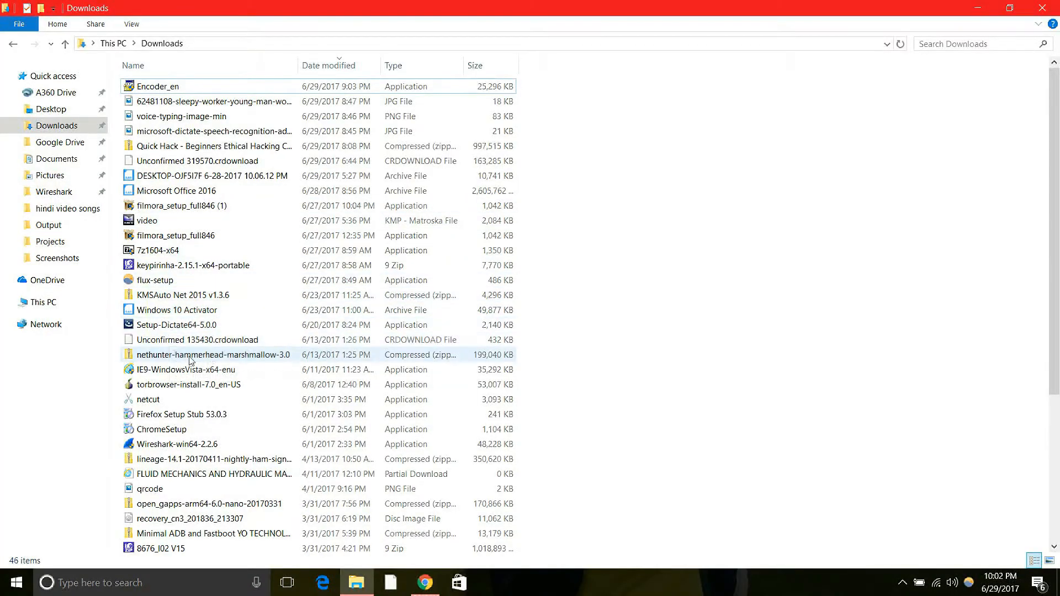
mouse_move(176, 325)
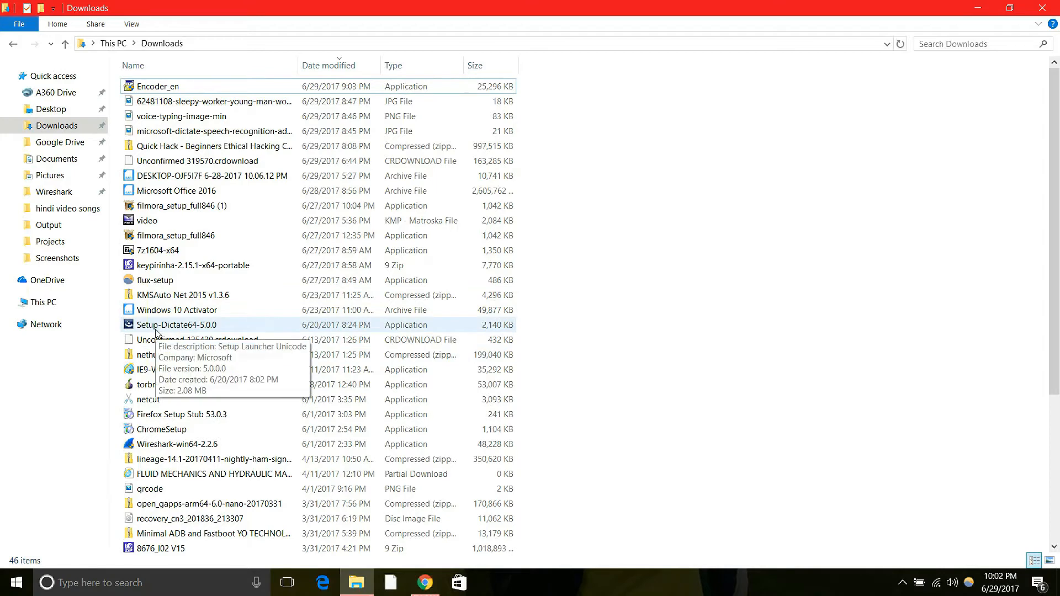
left_click(176, 325)
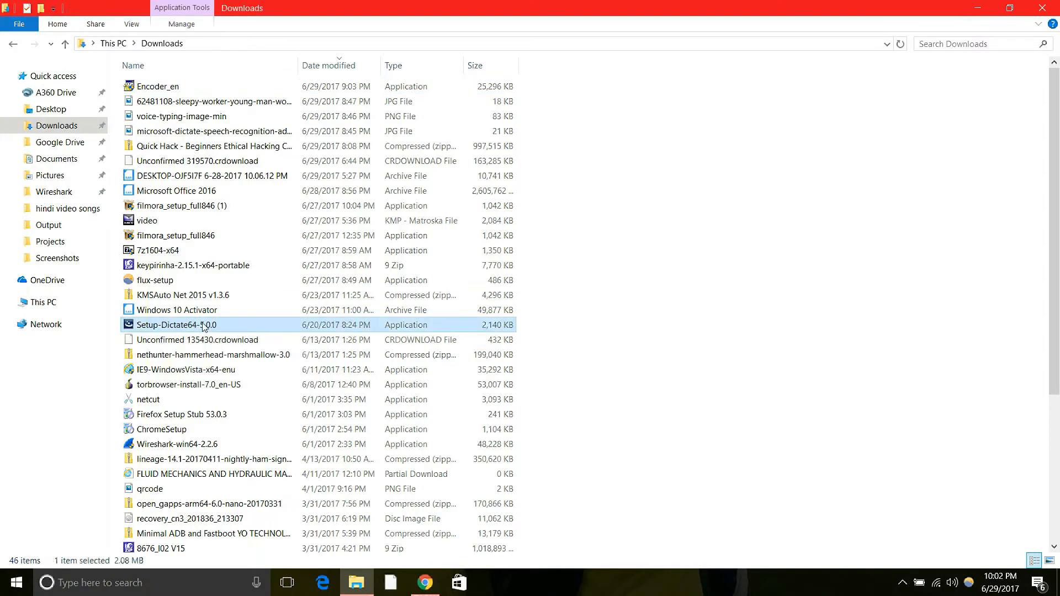
double_click(175, 325)
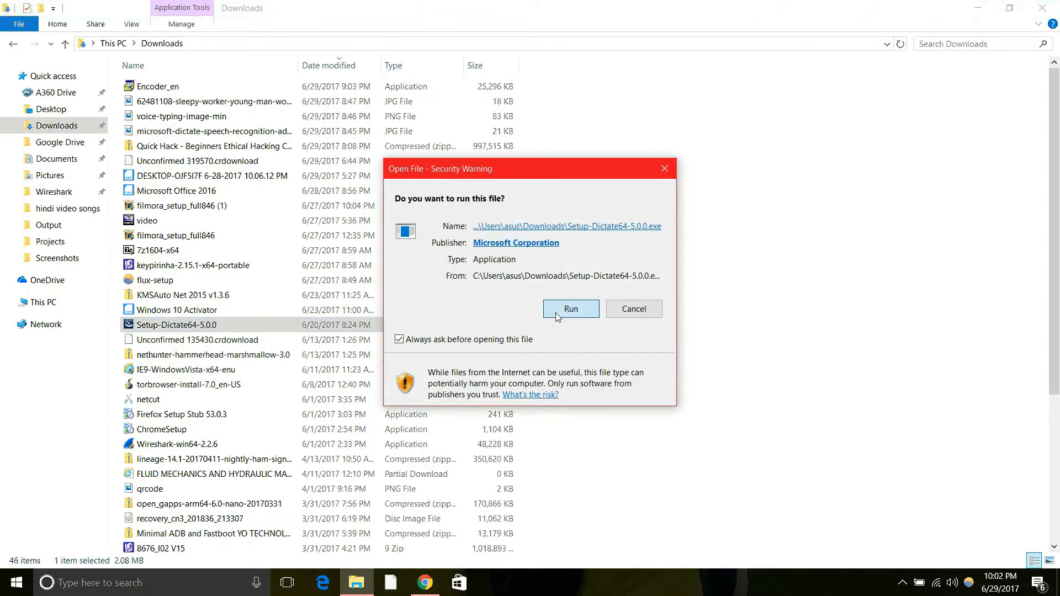
Run the Dictate installer, accept the licence terms, install it and finish the wizard
left_click(570, 309)
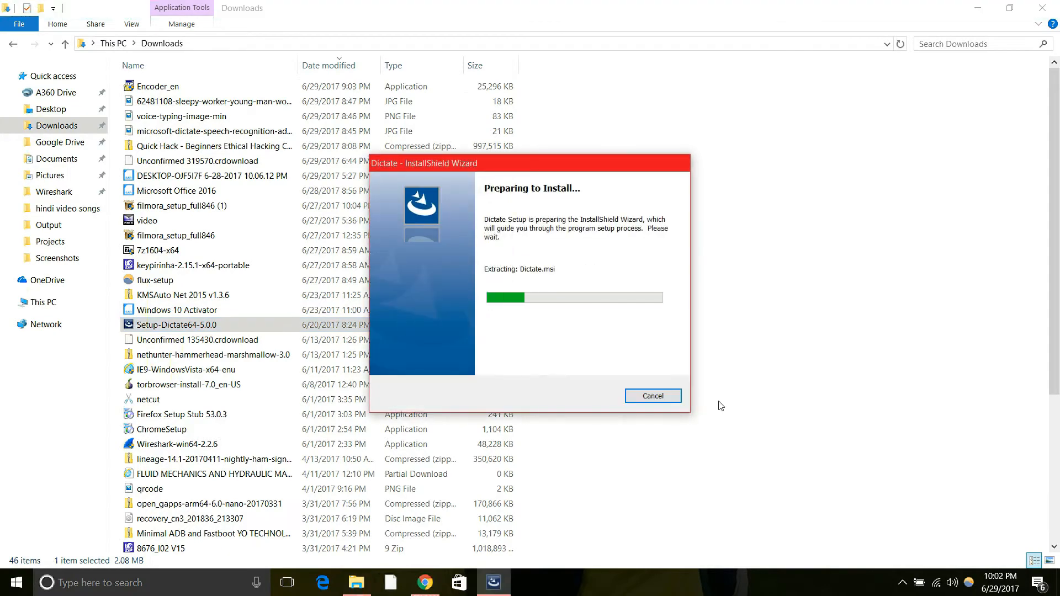
mouse_move(627, 333)
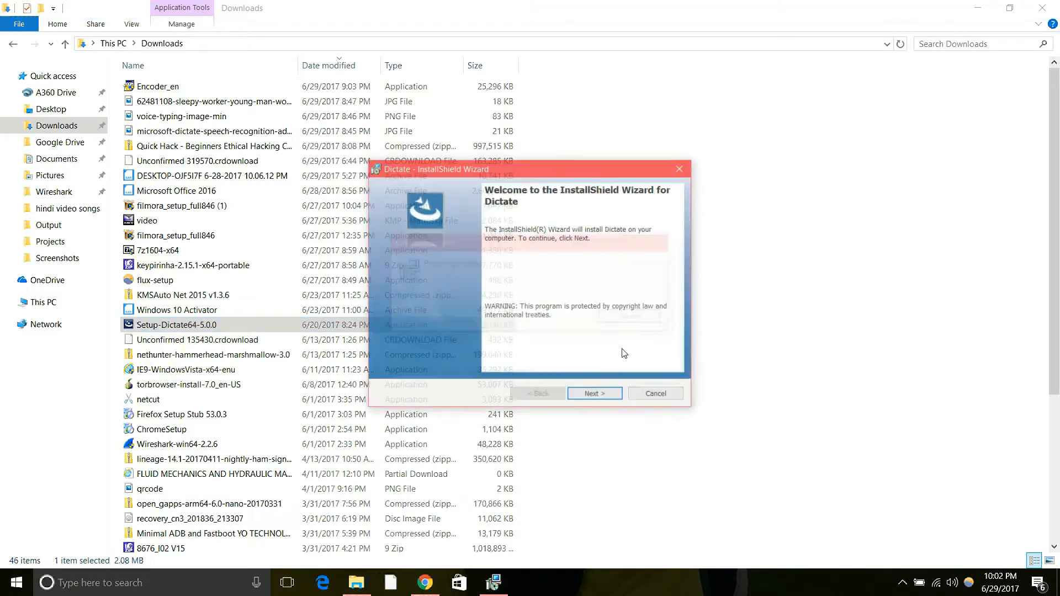
left_click(593, 394)
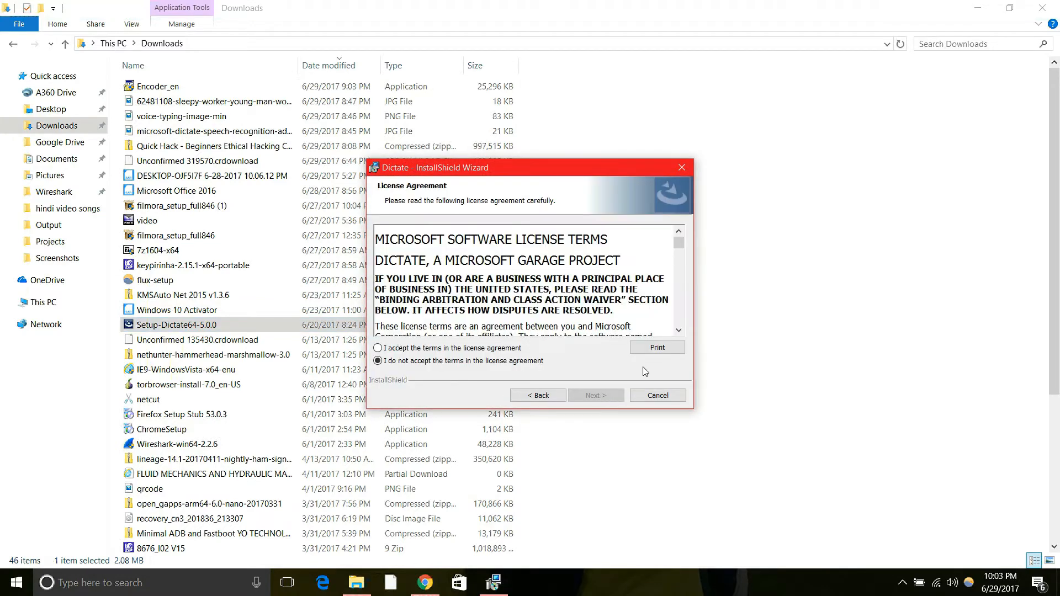
scroll("down", 3)
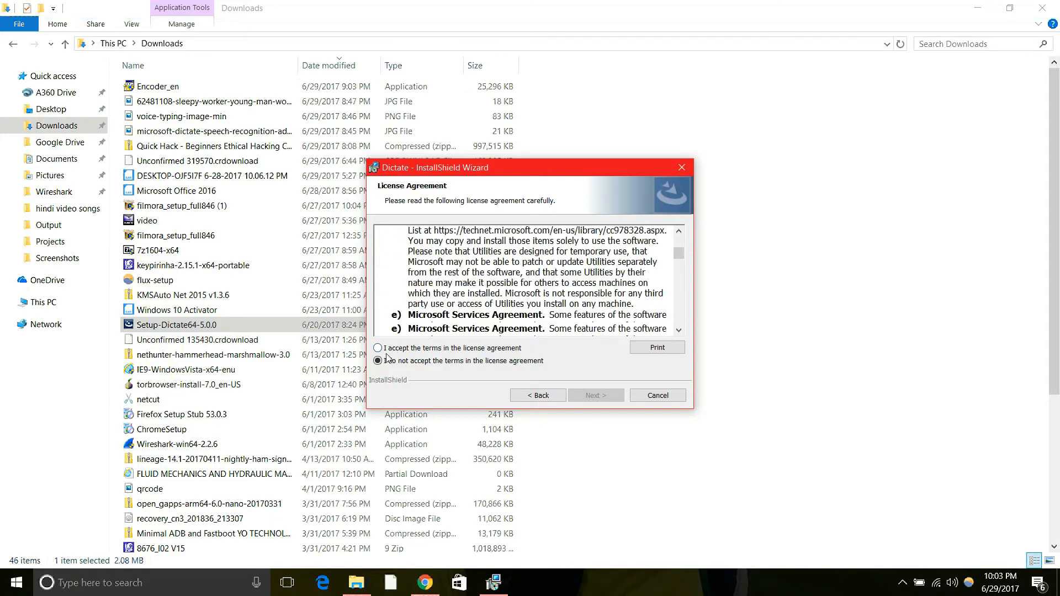
left_click(593, 395)
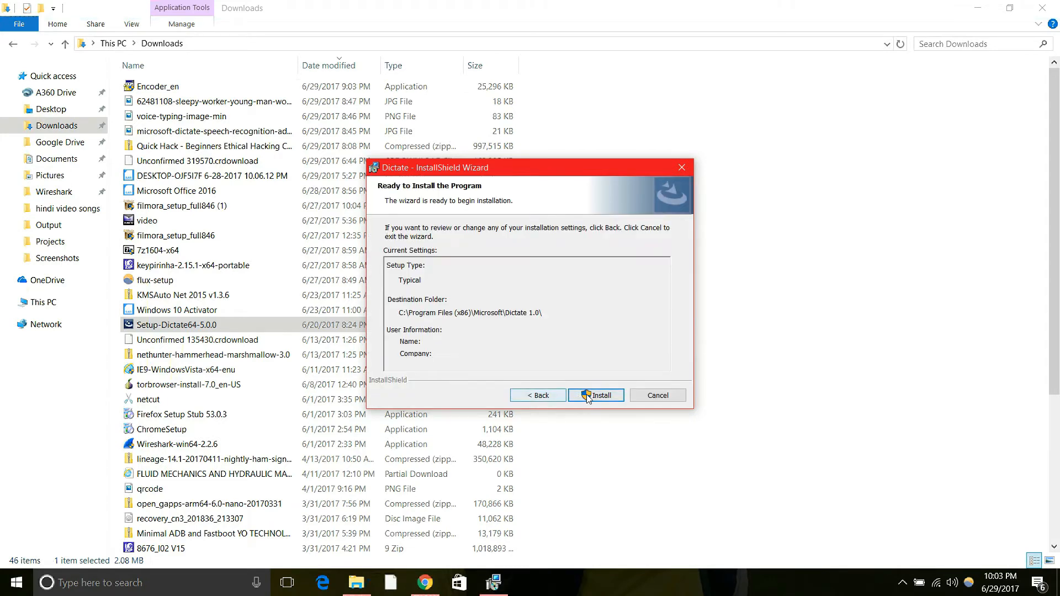
left_click(595, 395)
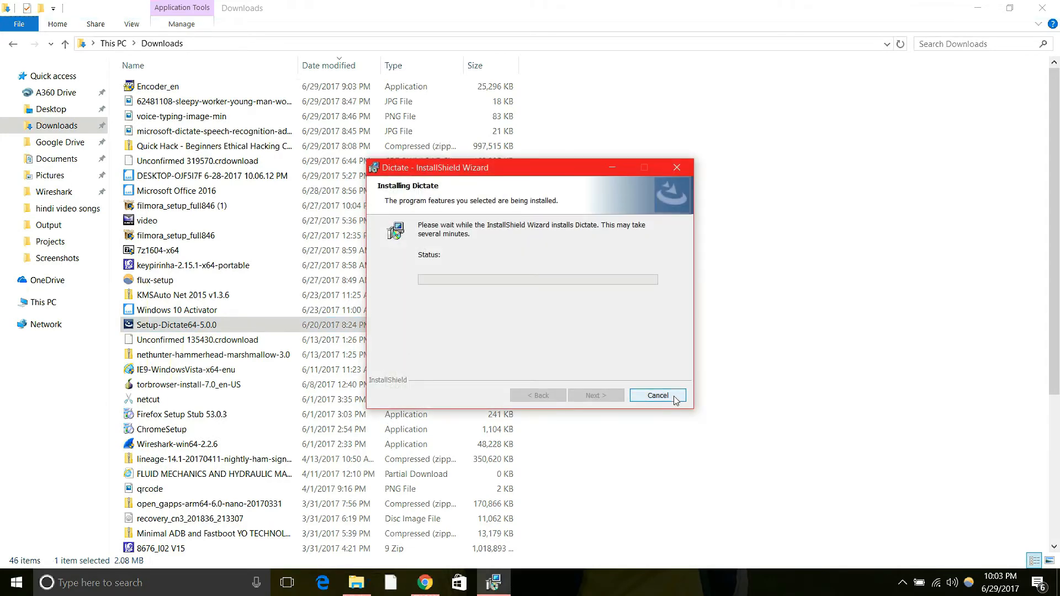
left_click(656, 396)
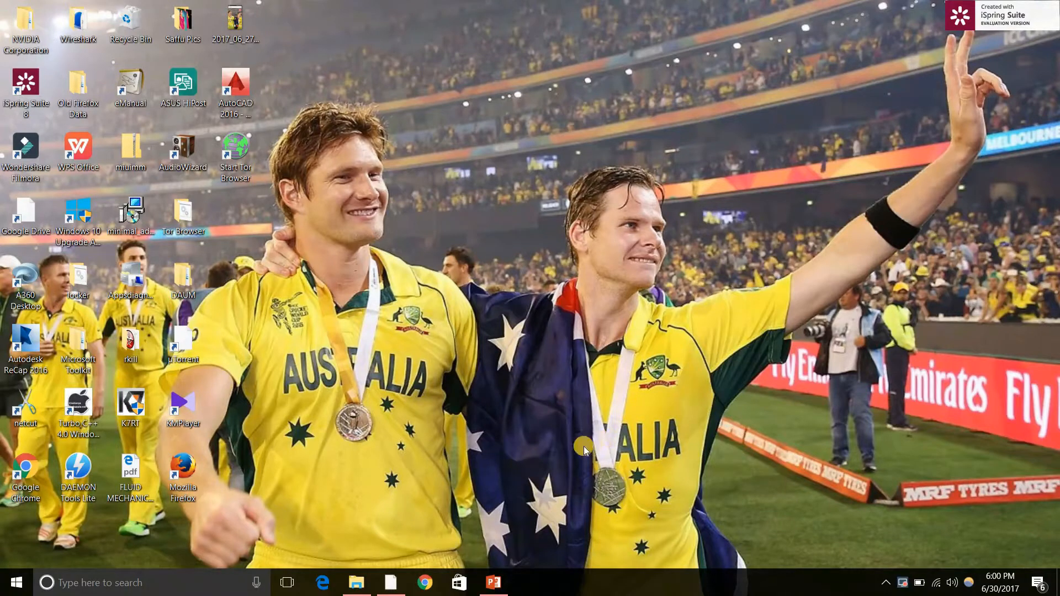
mouse_move(164, 569)
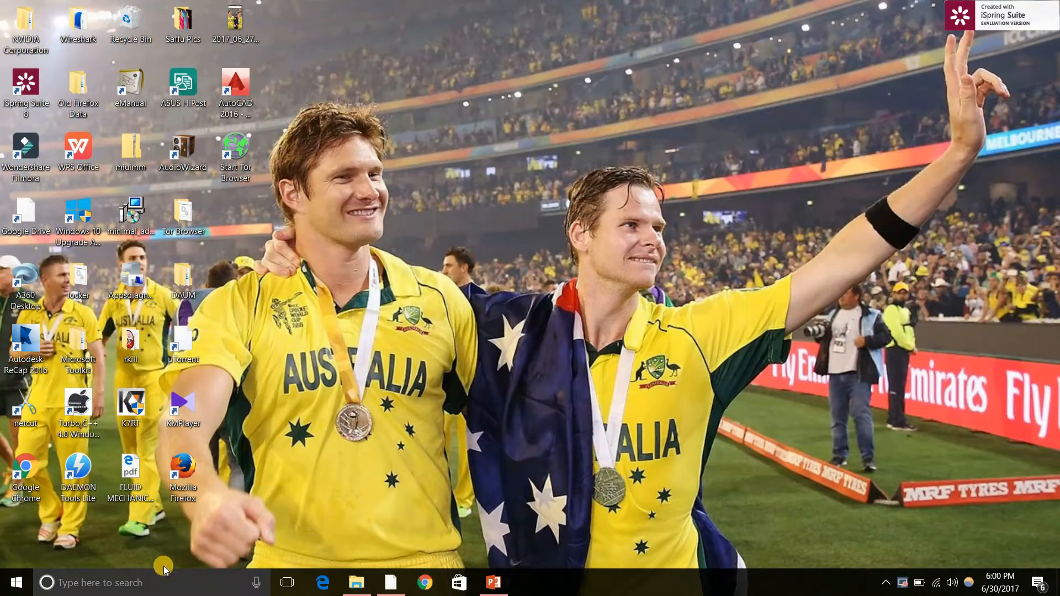
mouse_move(181, 582)
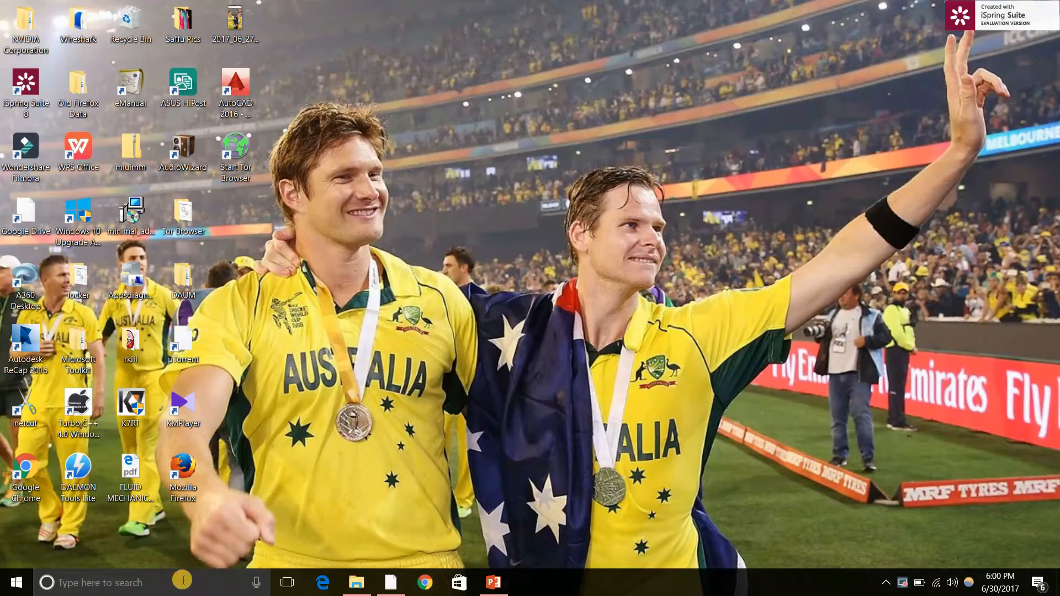
Search 'wo' from the taskbar and launch Microsoft Word
type("wo")
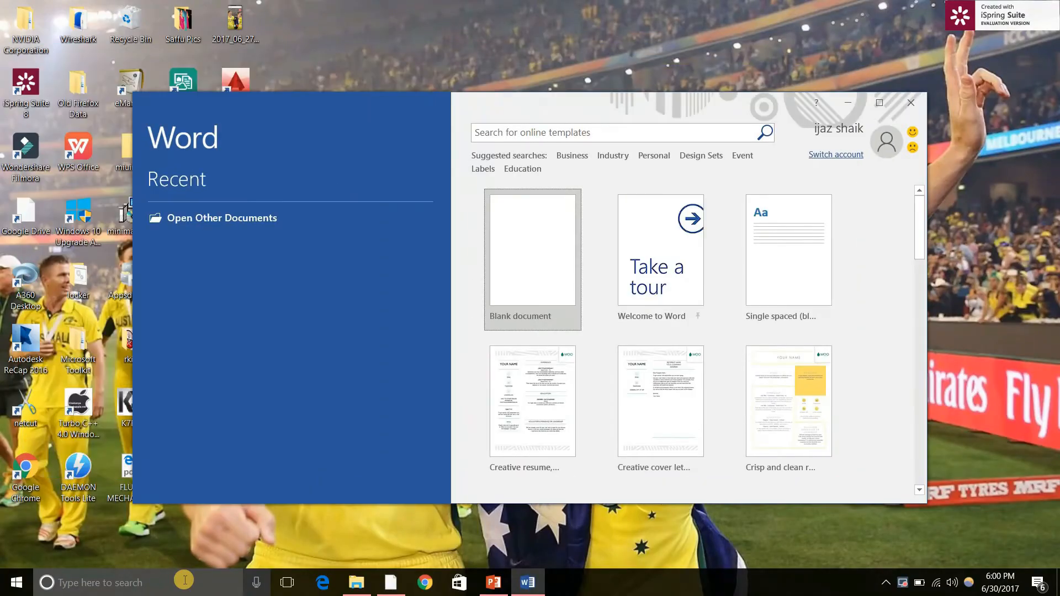
left_click(879, 103)
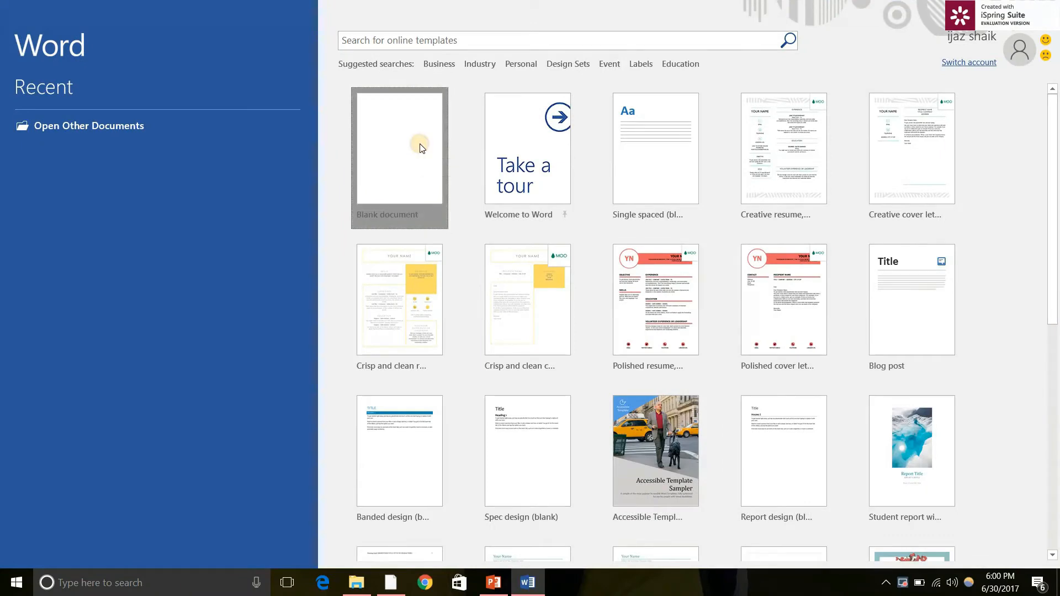
left_click(398, 148)
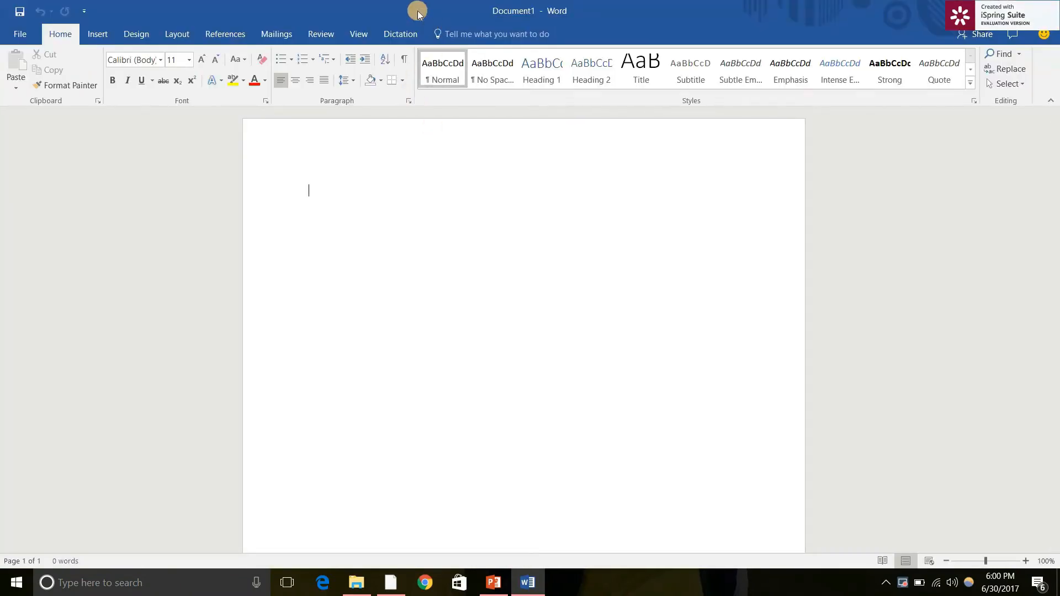
mouse_move(228, 54)
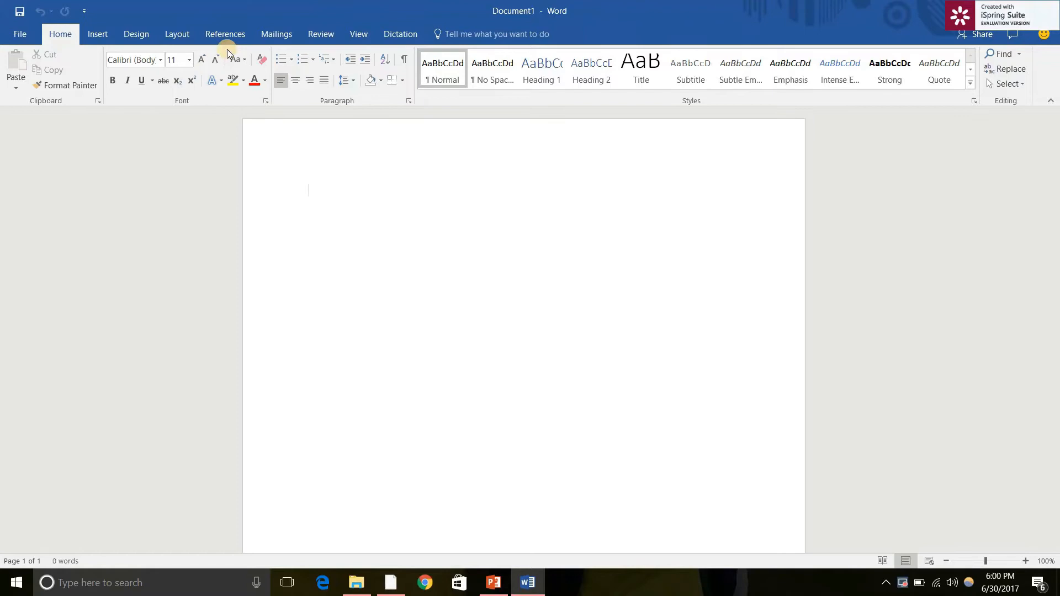
mouse_move(348, 30)
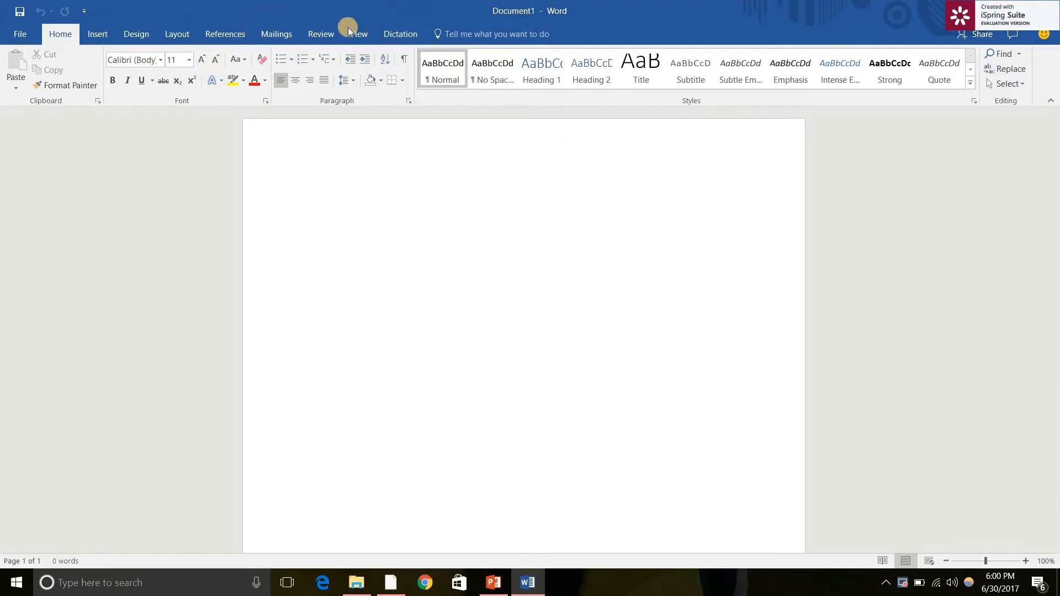
mouse_move(359, 14)
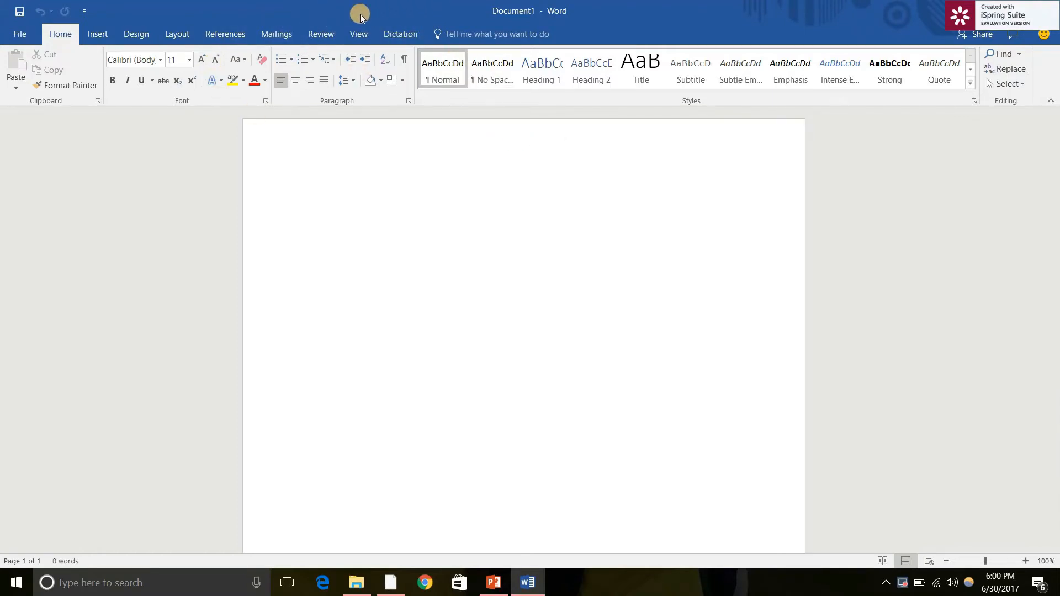
mouse_move(351, 11)
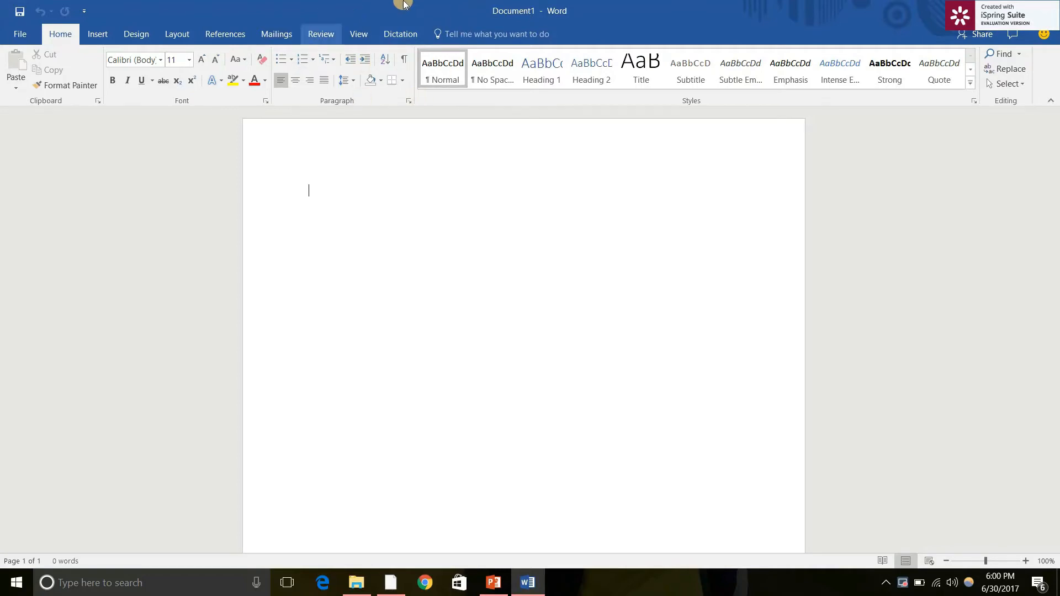
mouse_move(308, 49)
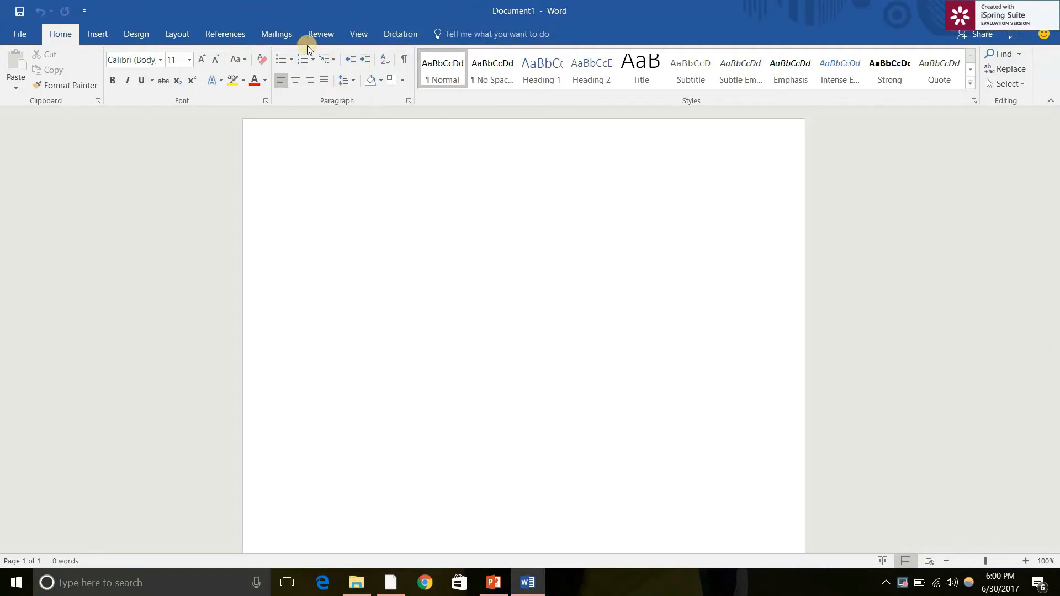
mouse_move(368, 10)
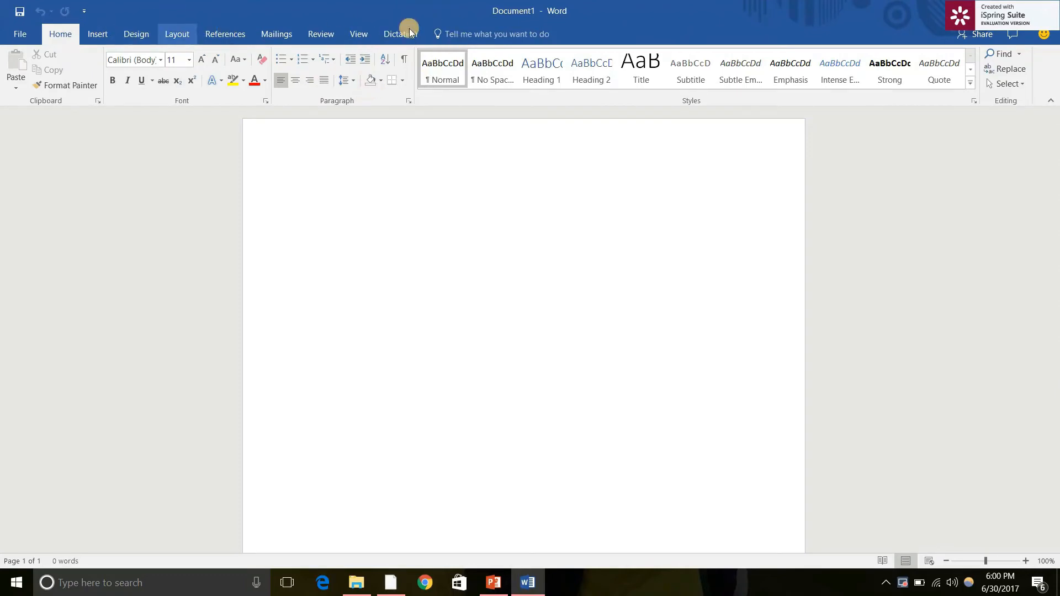
Start dictation from the Dictation tab and speak the English name questions
left_click(400, 34)
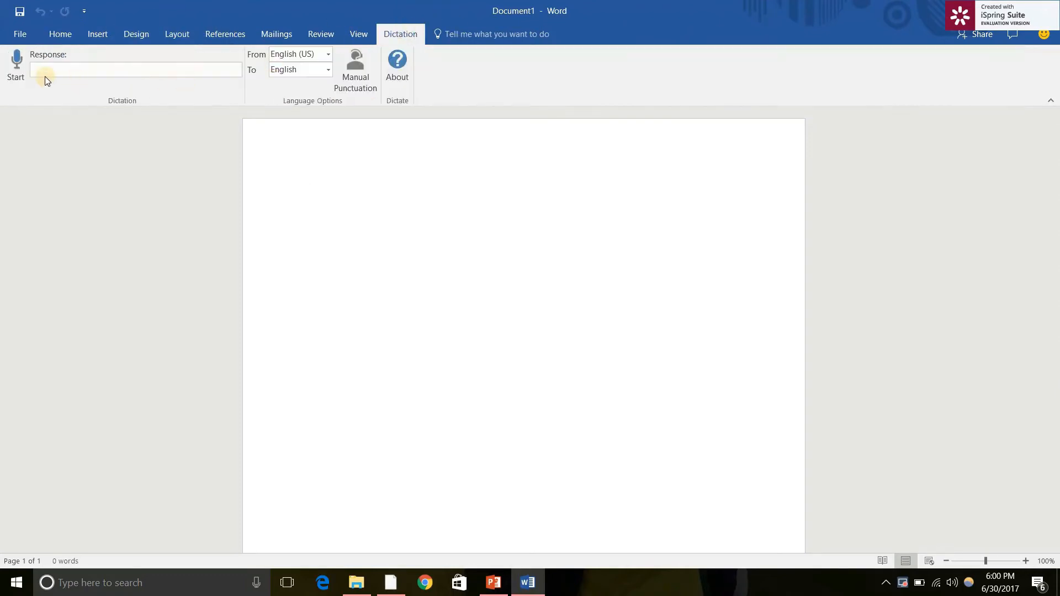
mouse_move(16, 64)
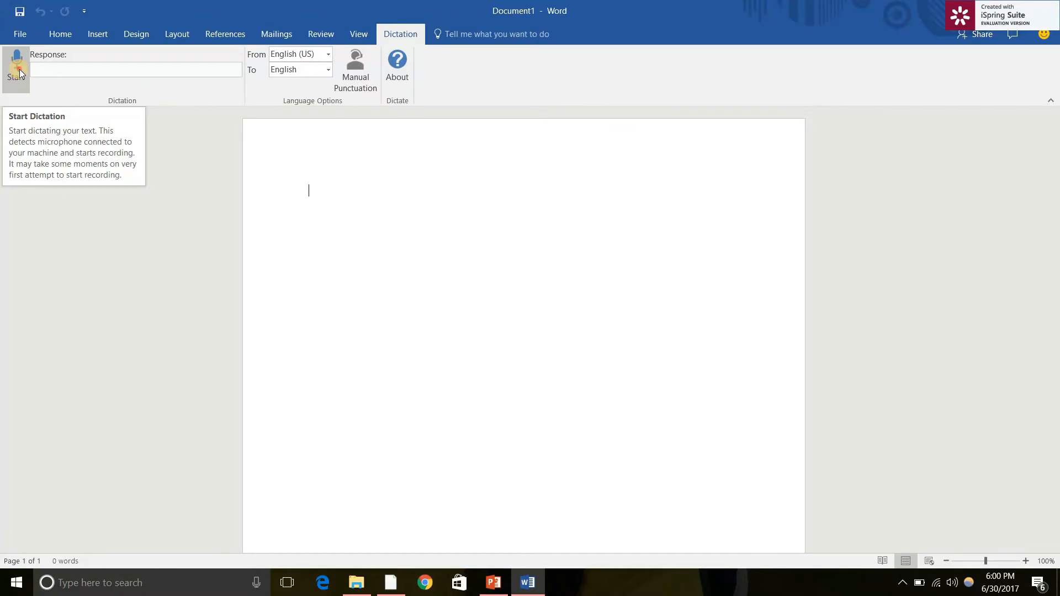
left_click(15, 64)
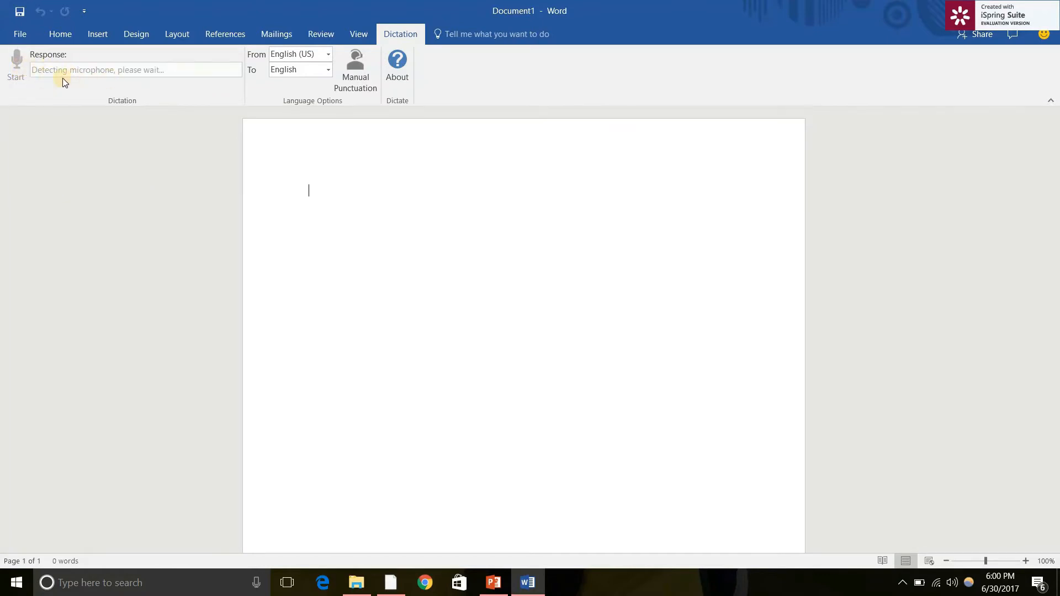
left_click(15, 64)
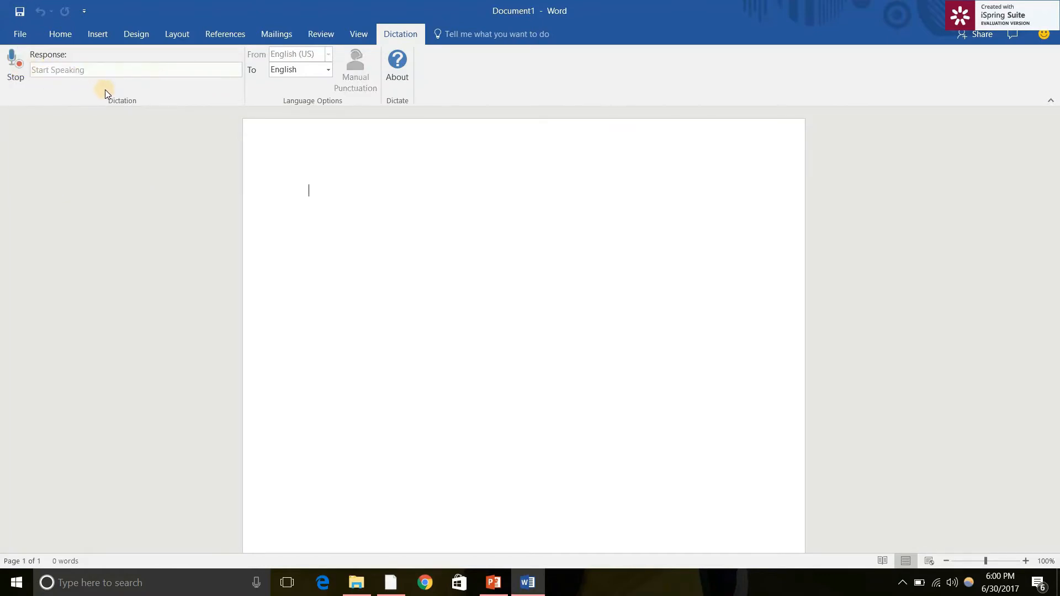
mouse_move(100, 99)
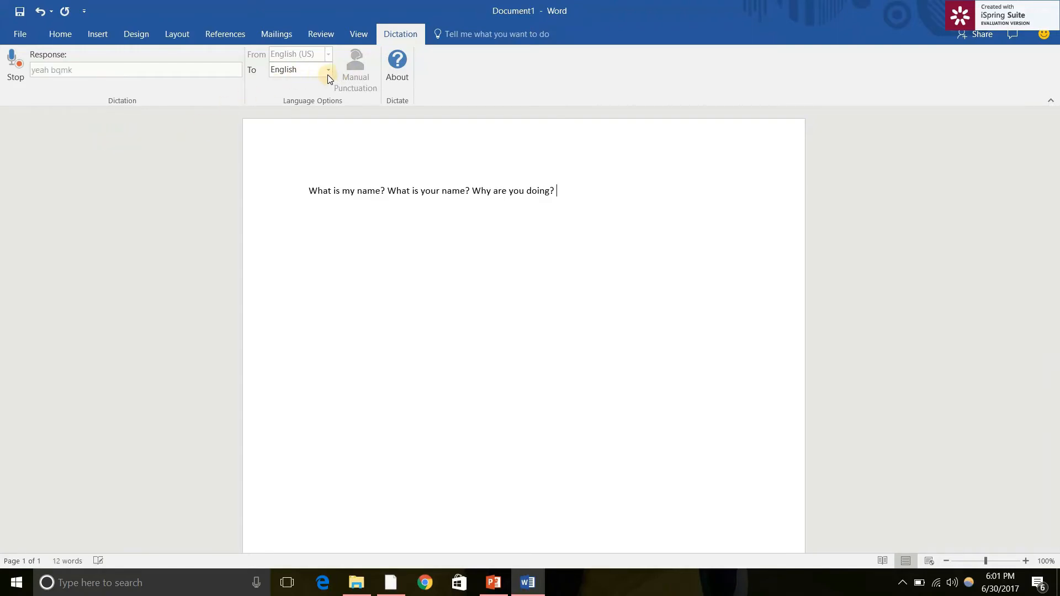
Set the translation target to Hindi and dictate 'तुम्हारा नाम क्या है?'
left_click(328, 69)
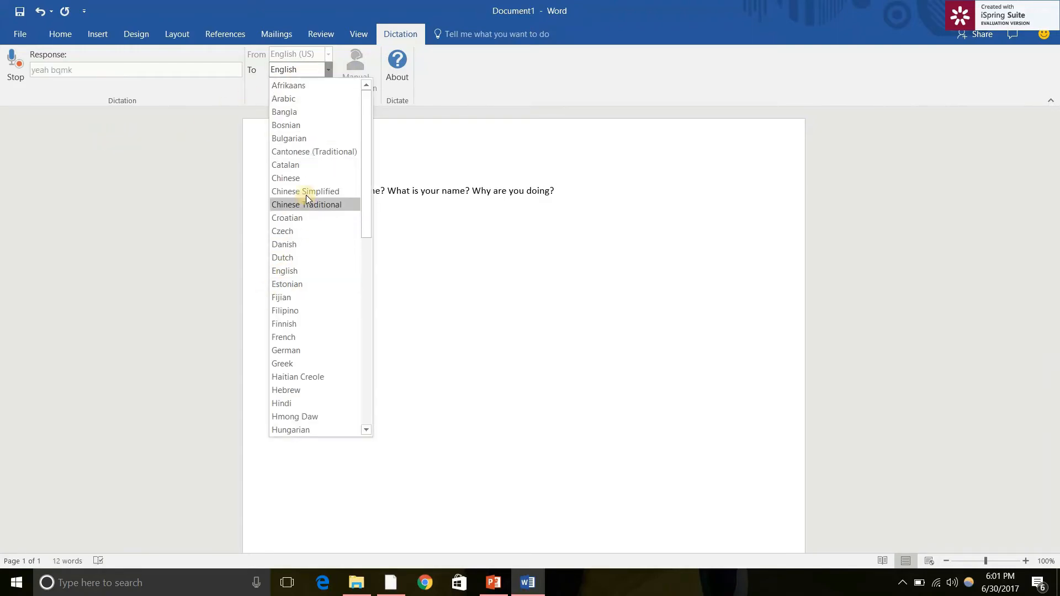
scroll("down", 3)
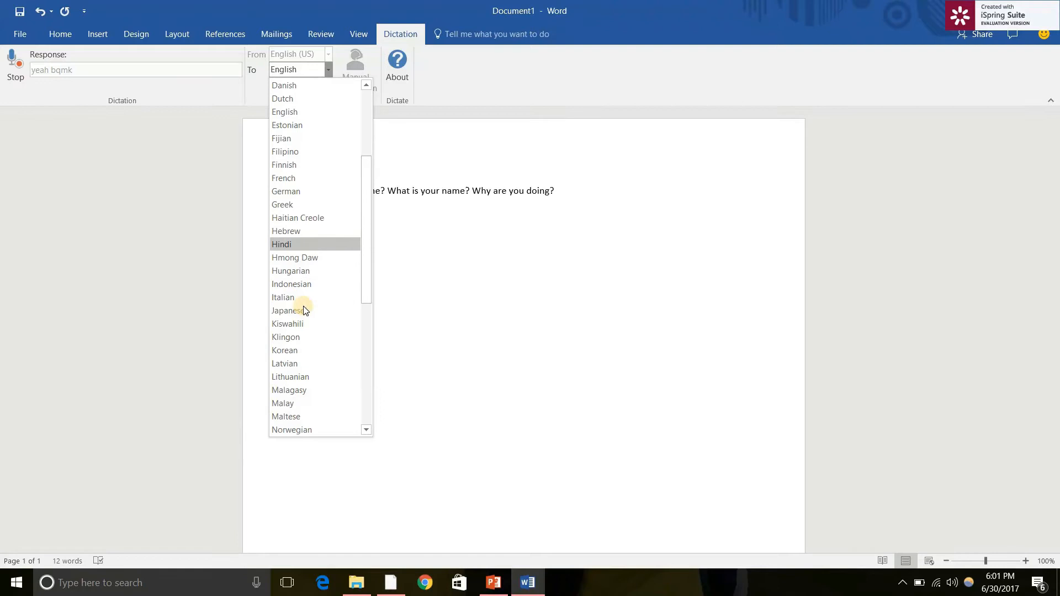
left_click(282, 244)
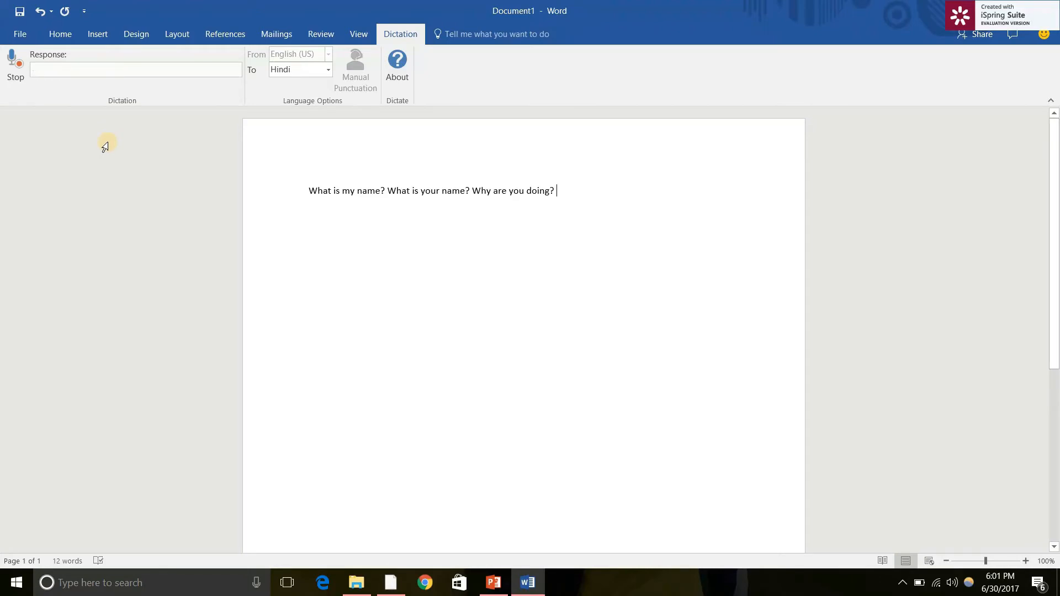
mouse_move(111, 155)
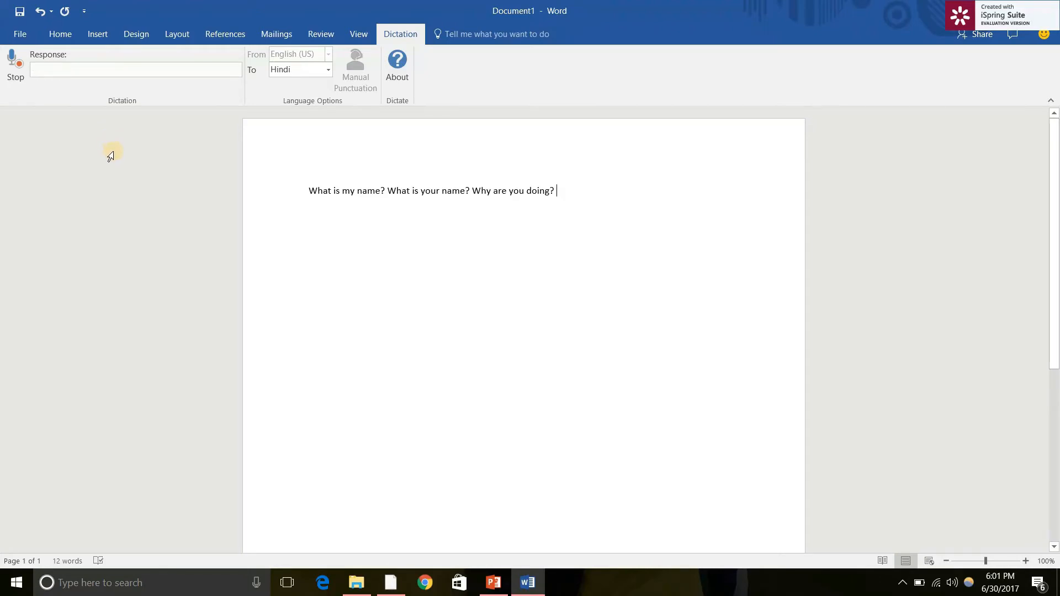
mouse_move(114, 160)
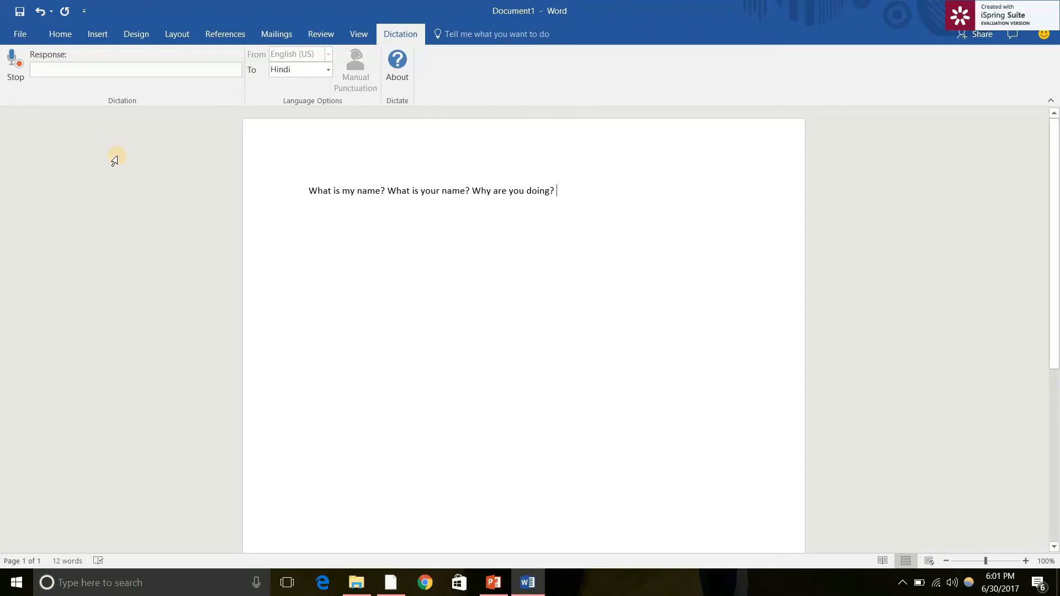
type("तुम्हारा नाम क्या है? तुम्हारी उम्र क्या है?")
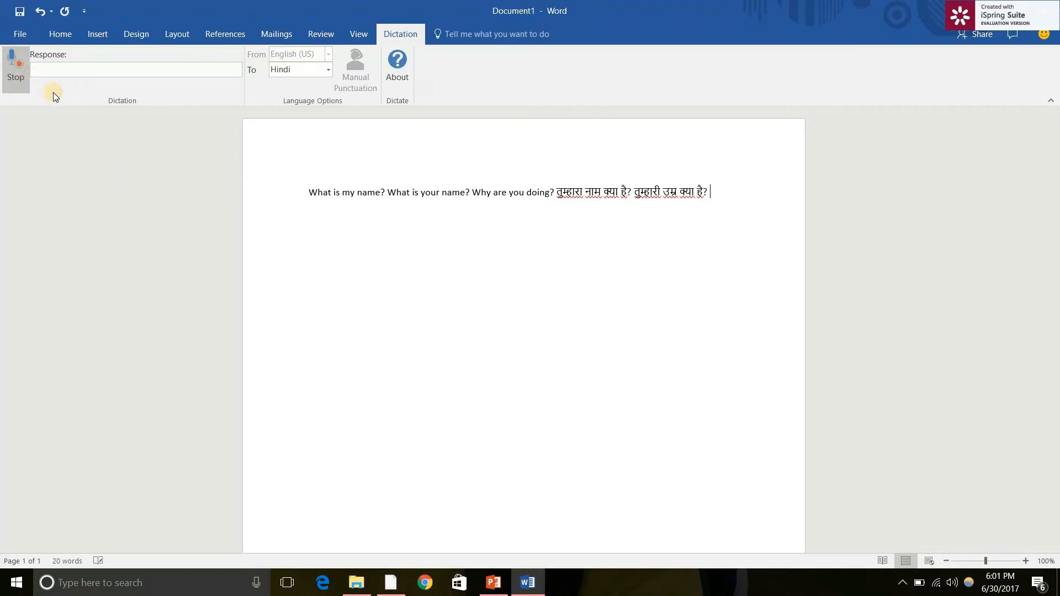
Stop dictation, keep Hindi as the target language, and switch to PowerPoint
left_click(15, 67)
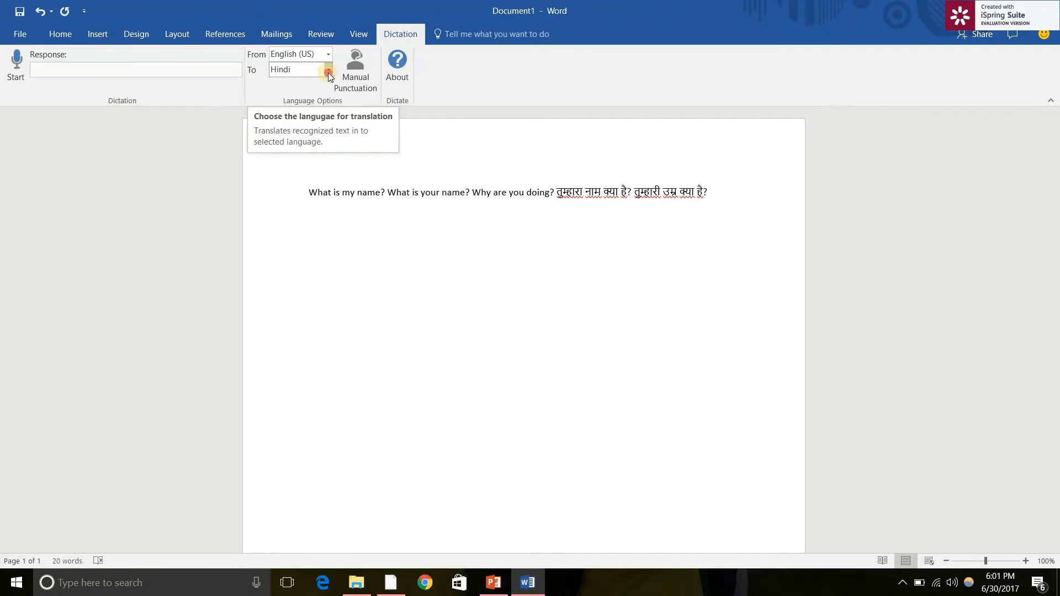
left_click(327, 69)
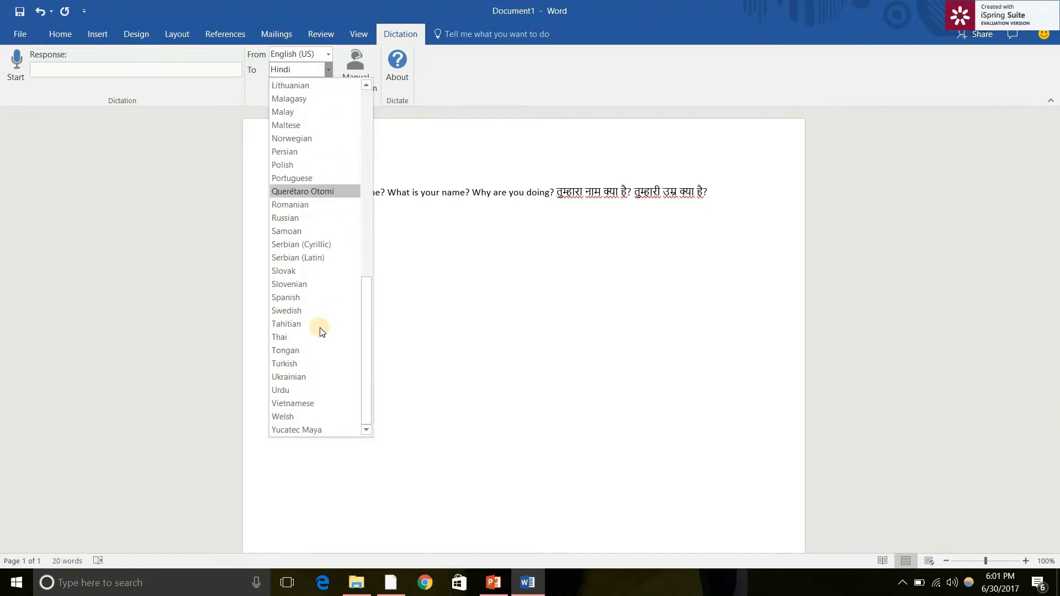
scroll("up", 3)
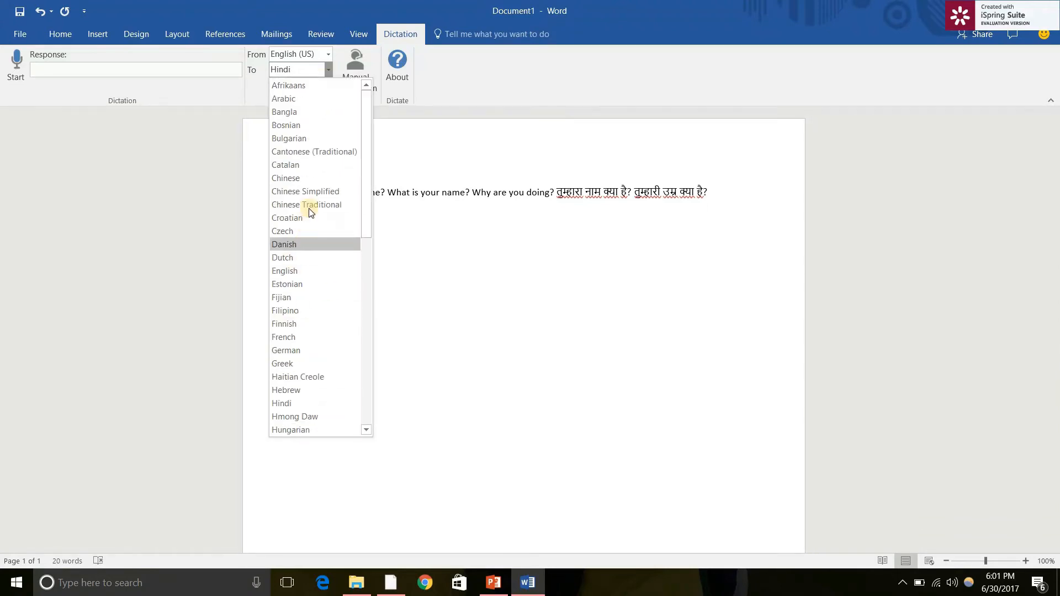
left_click(328, 69)
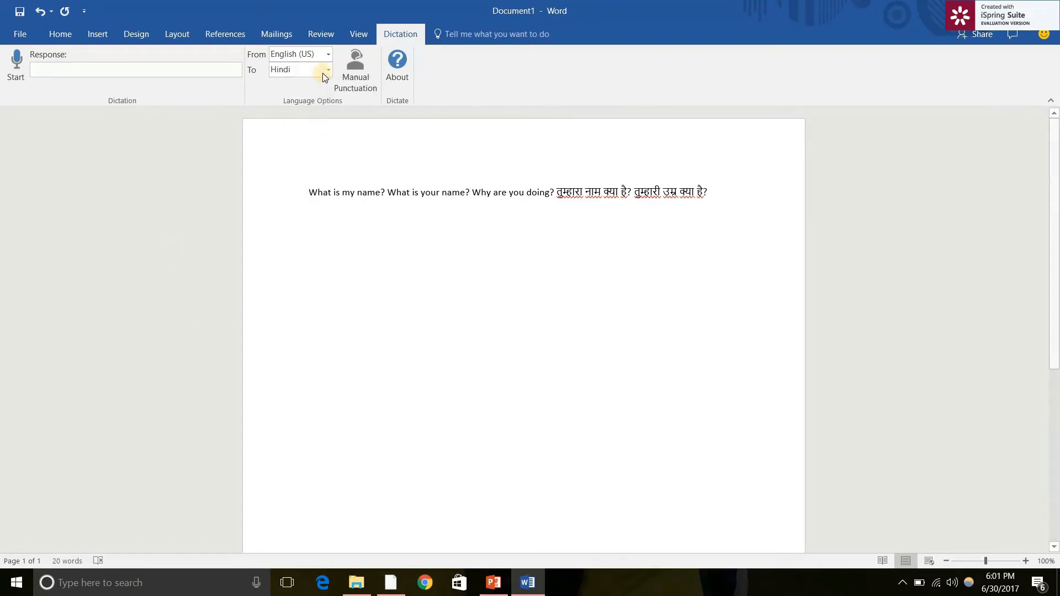
mouse_move(996, 75)
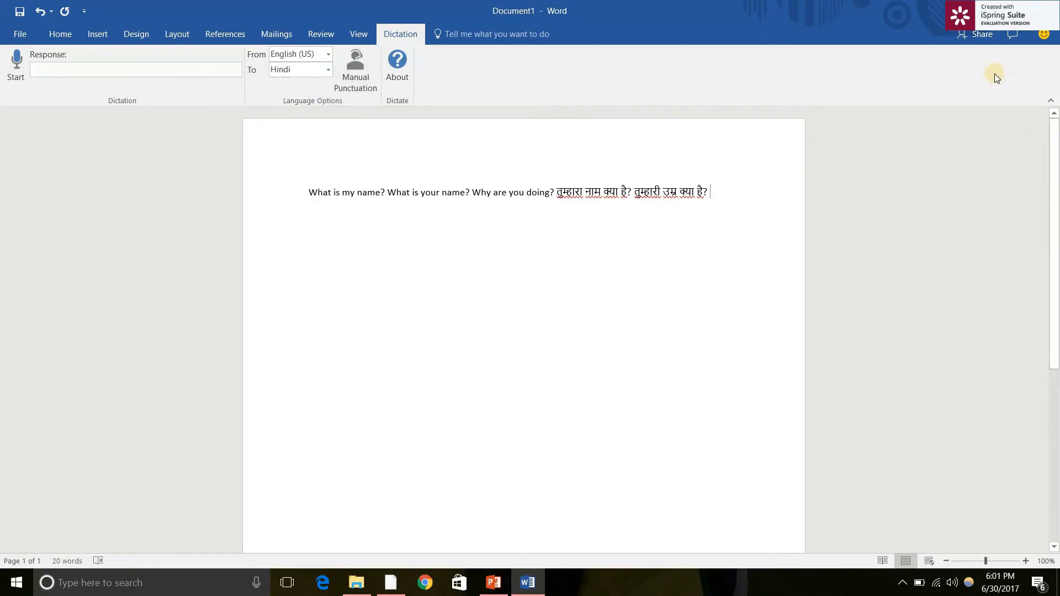
left_click(493, 582)
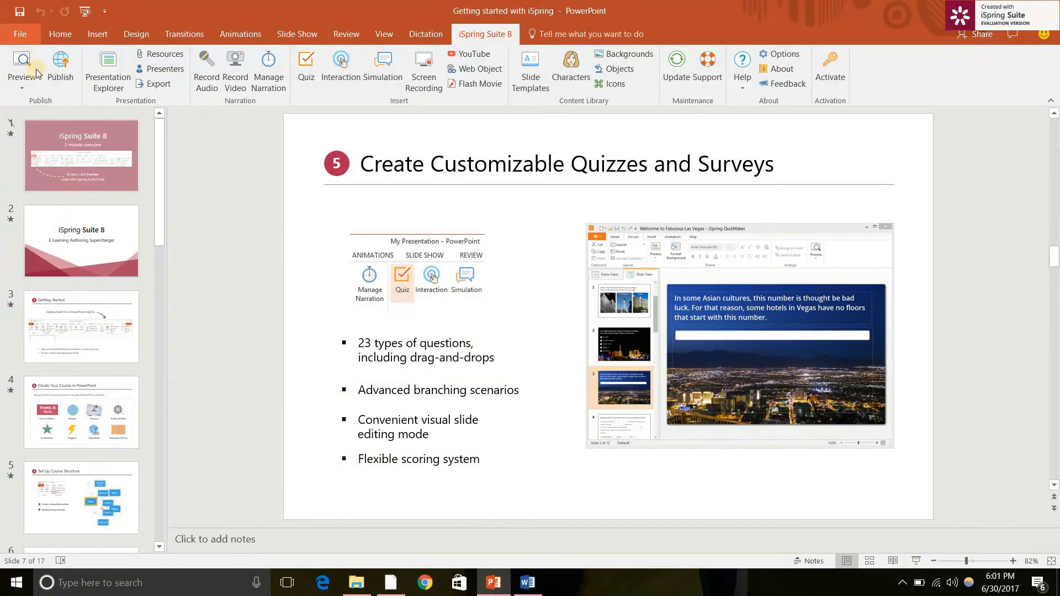
Create a blank presentation and show the Dictate add-in's Dictation options
left_click(20, 33)
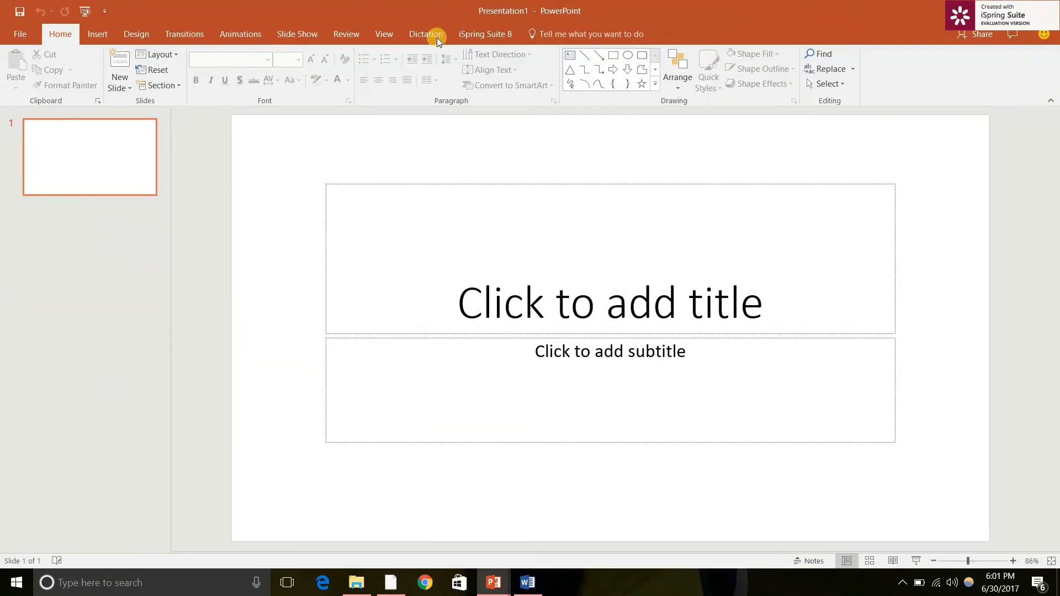
left_click(425, 34)
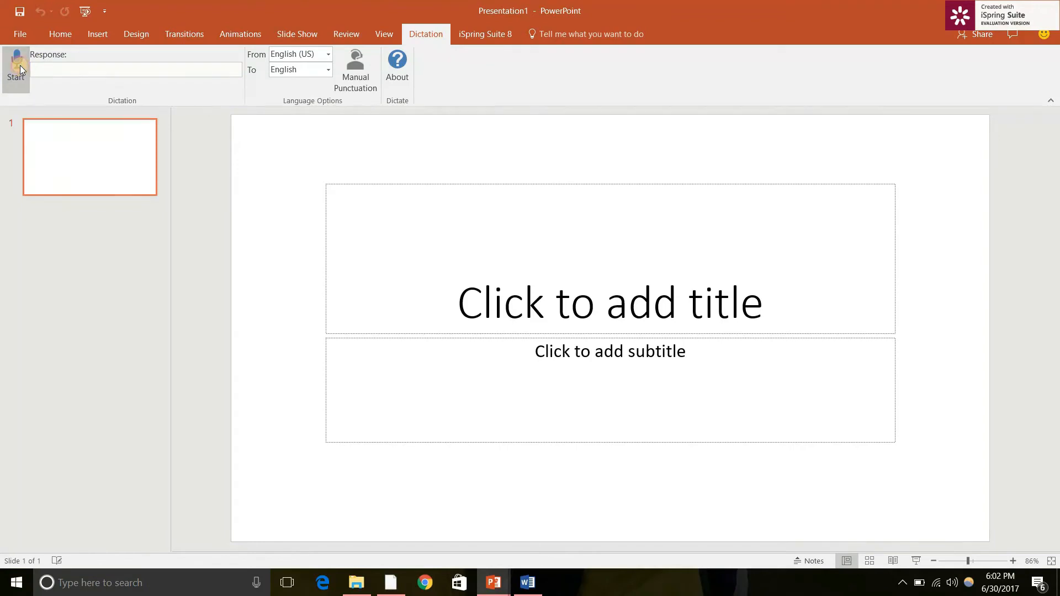
Dictate 'Why can you type?' into the slide title, then set translation to Chinese
left_click(15, 64)
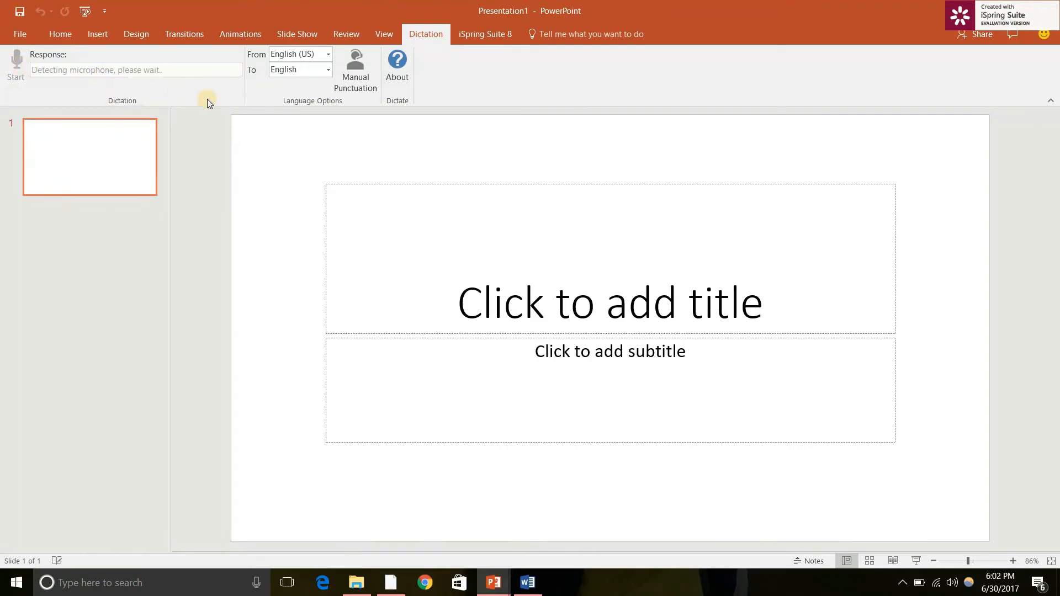
mouse_move(111, 100)
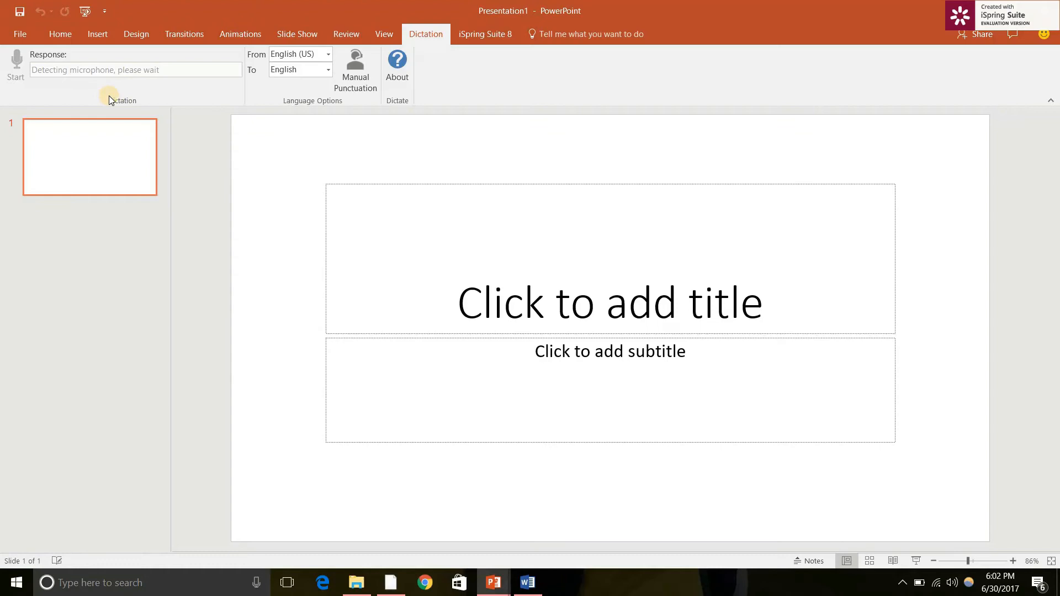
mouse_move(129, 101)
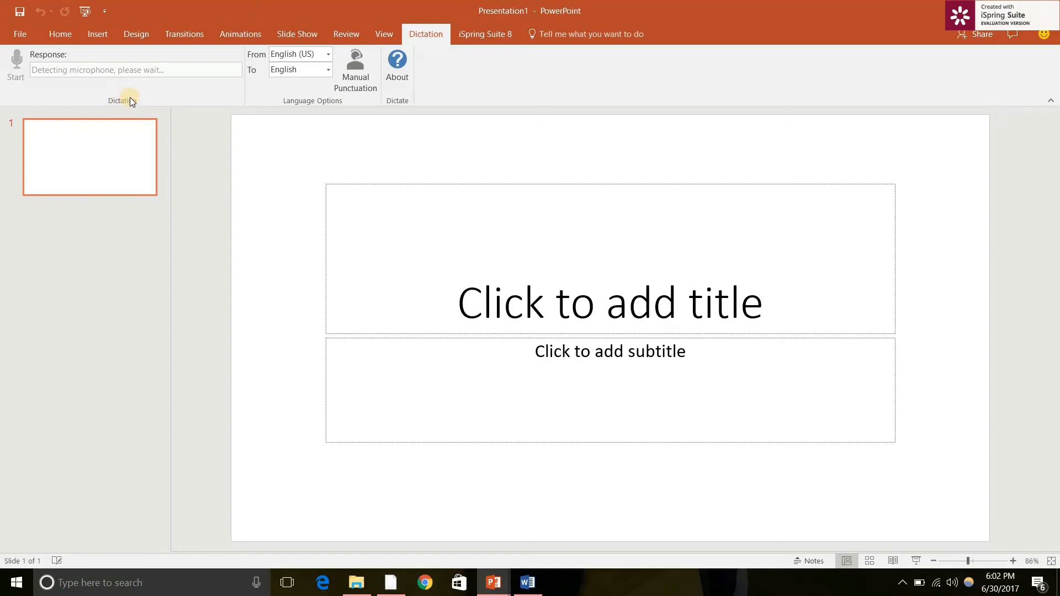
left_click(15, 67)
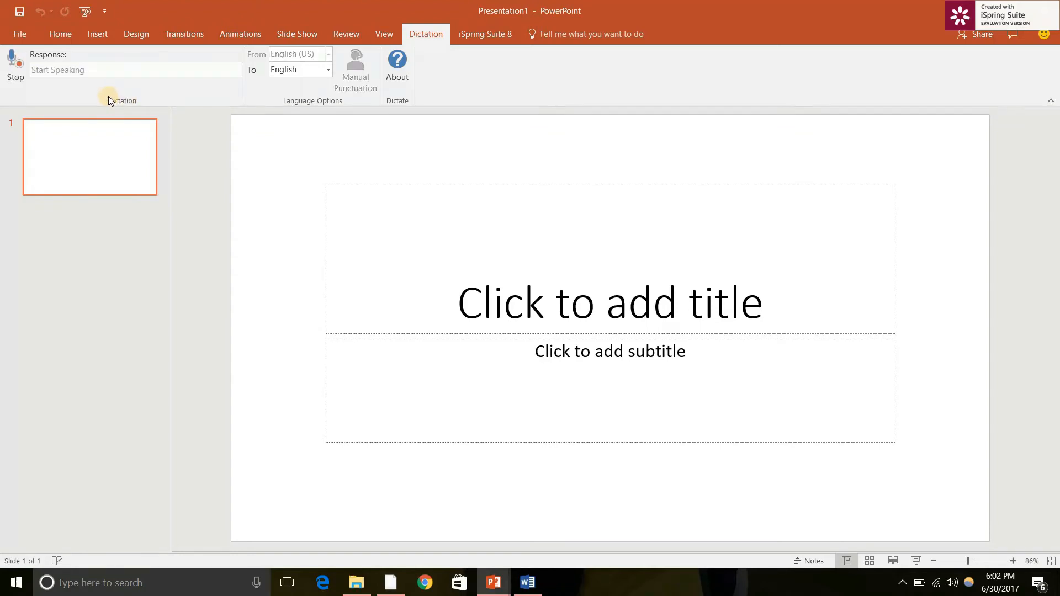
type("why can you type hqsi")
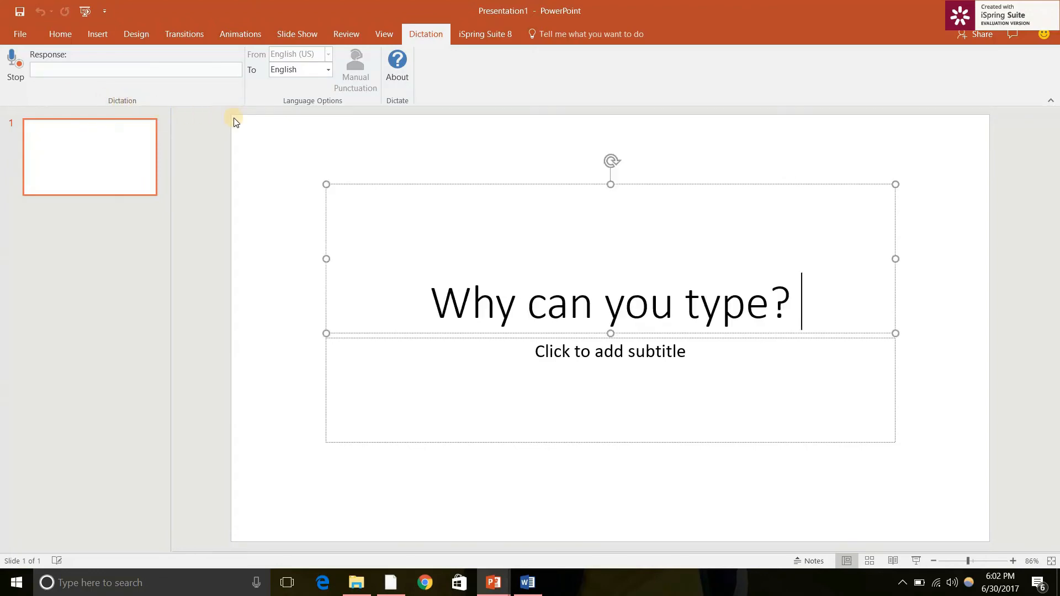
left_click(328, 70)
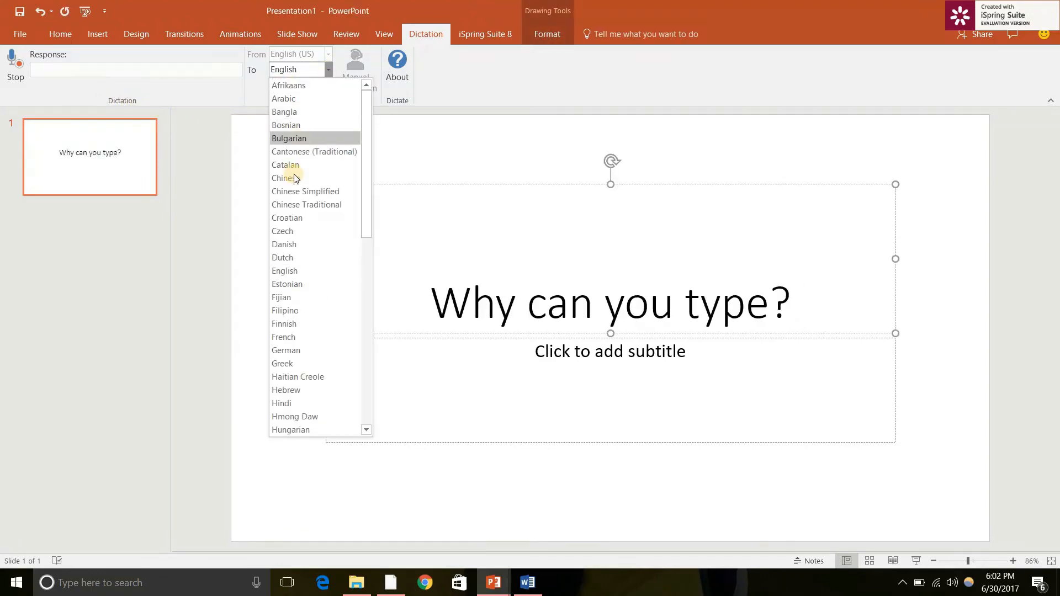
left_click(280, 178)
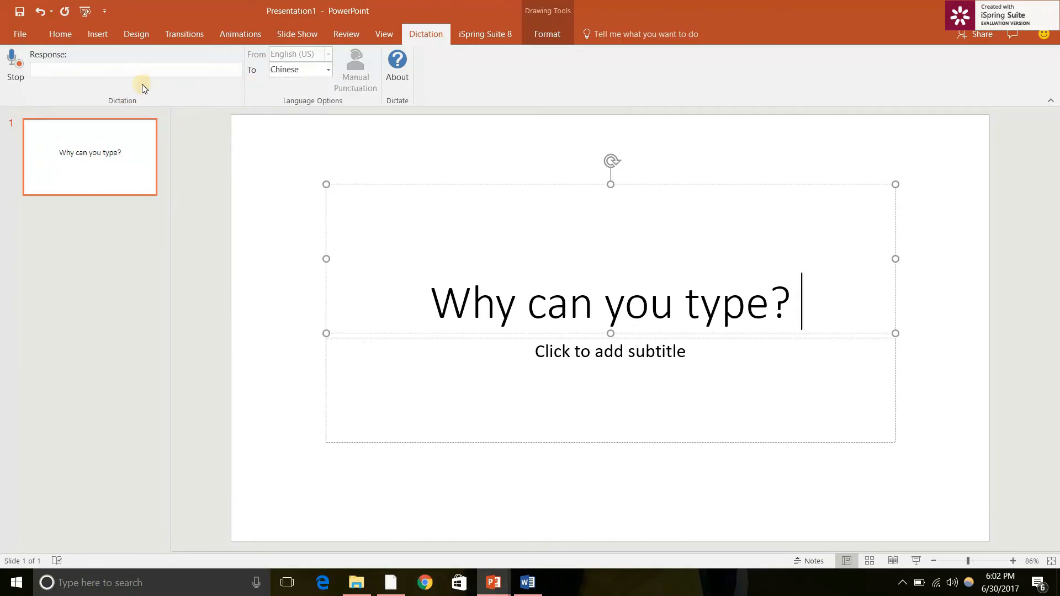
Dictate 'How are you' as Chinese '你好吗？' and switch the target to Arabic
type("how are you sbjk")
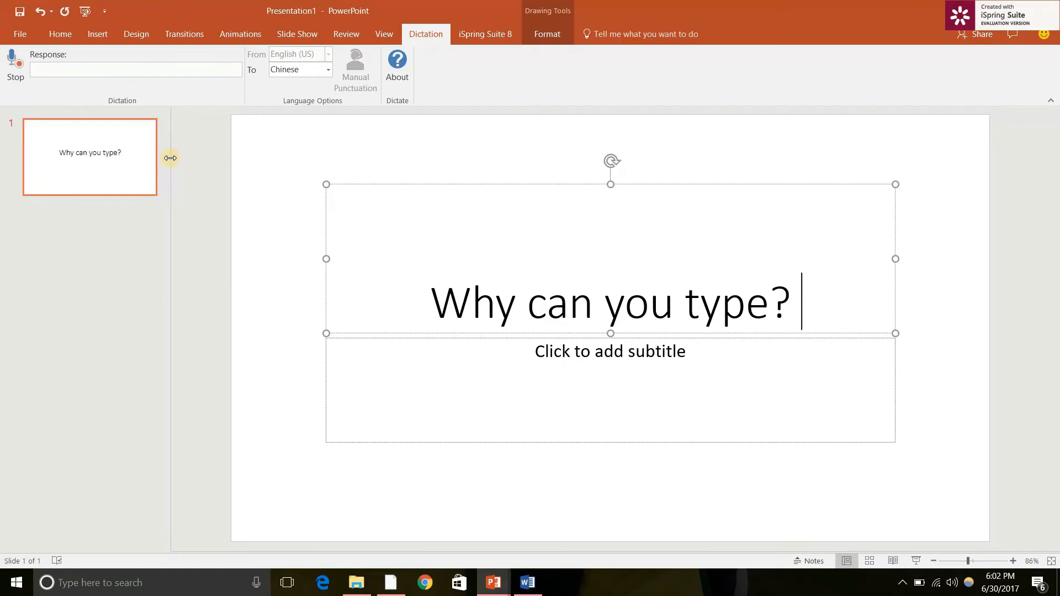
type("你好吗？")
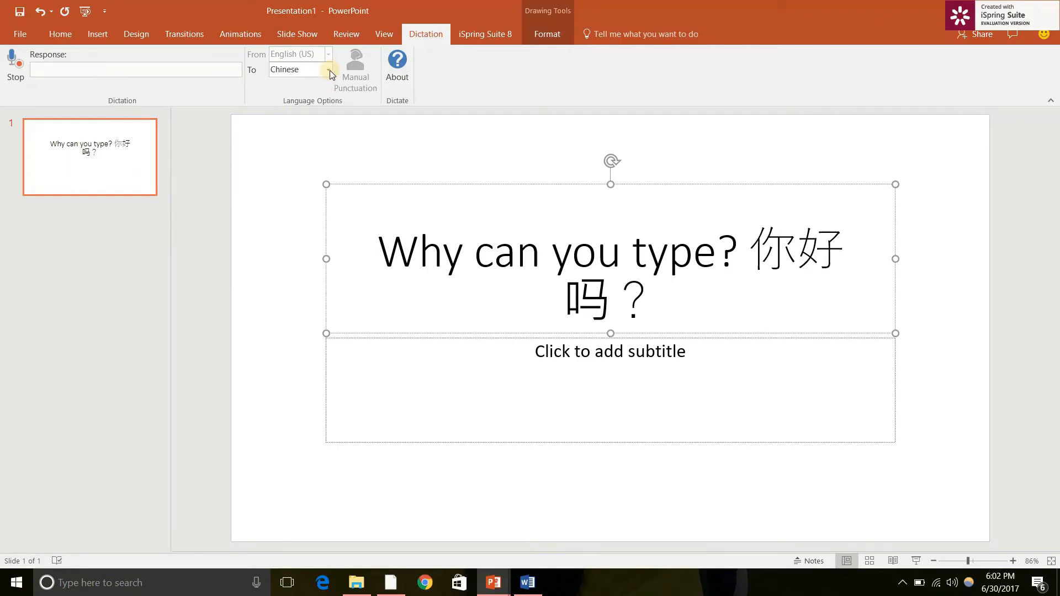
left_click(328, 69)
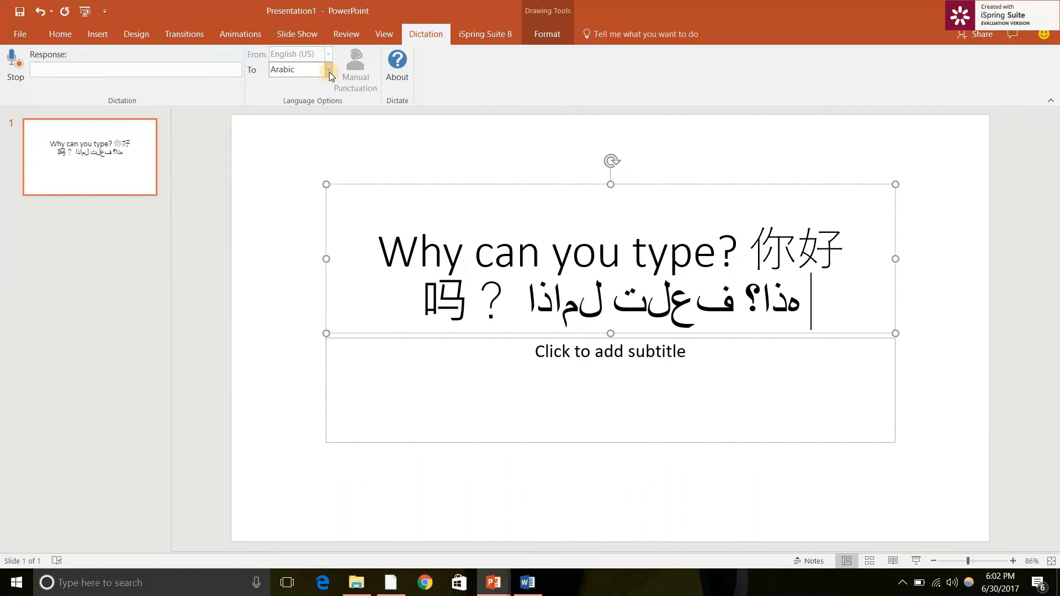
Switch the target to Catalan, dictate 'Què estàs fent?', and stop dictation
left_click(328, 69)
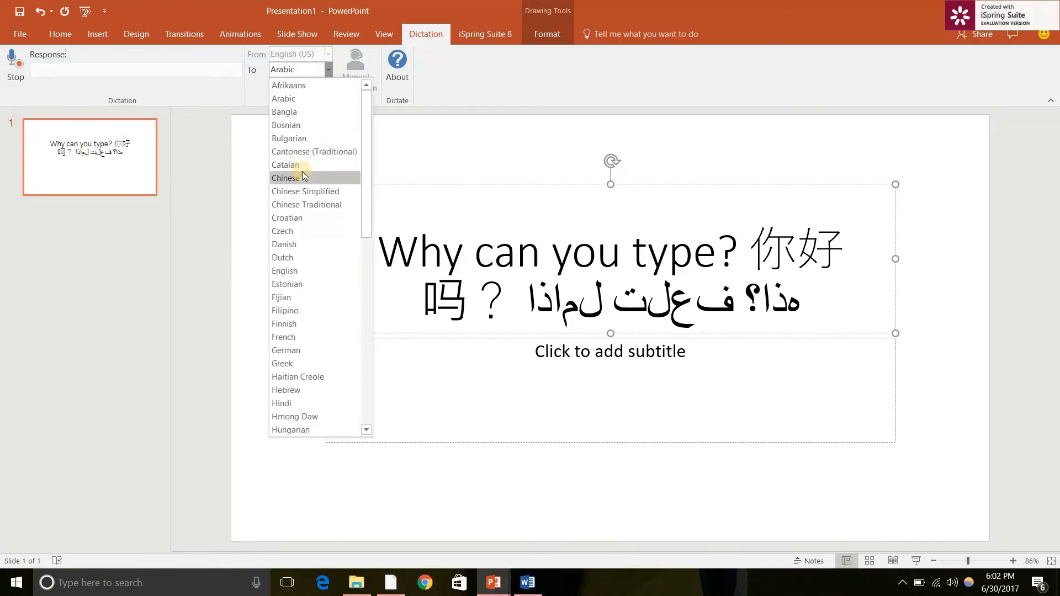
left_click(285, 165)
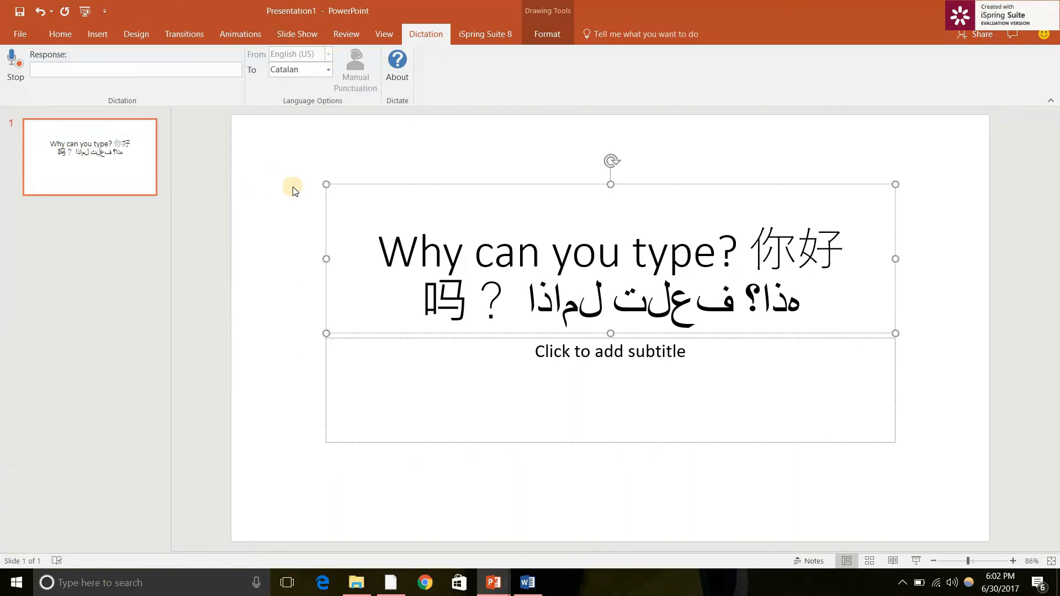
type("what are you doing raor")
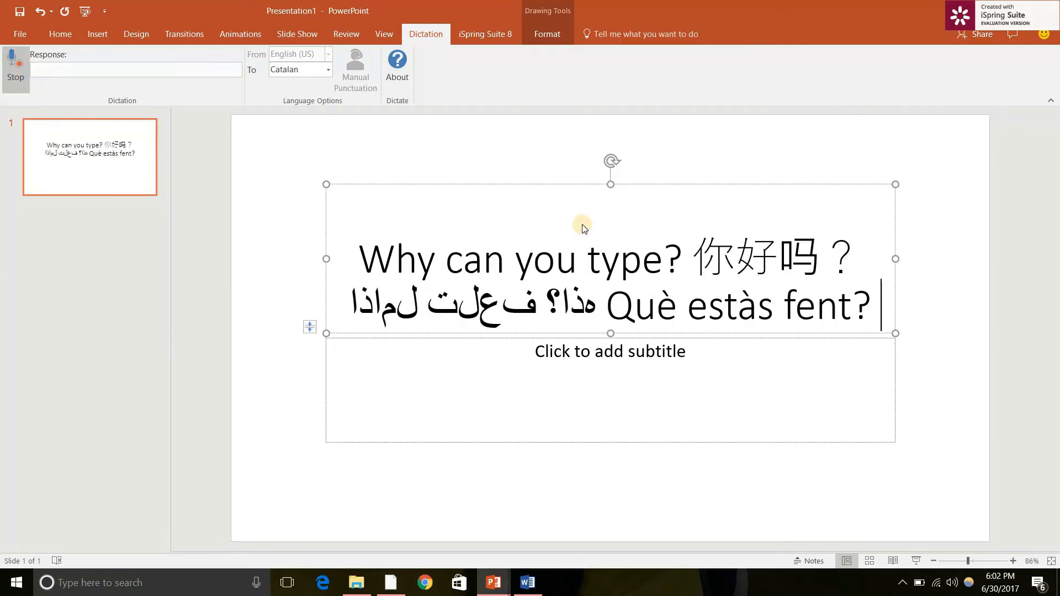
left_click(15, 68)
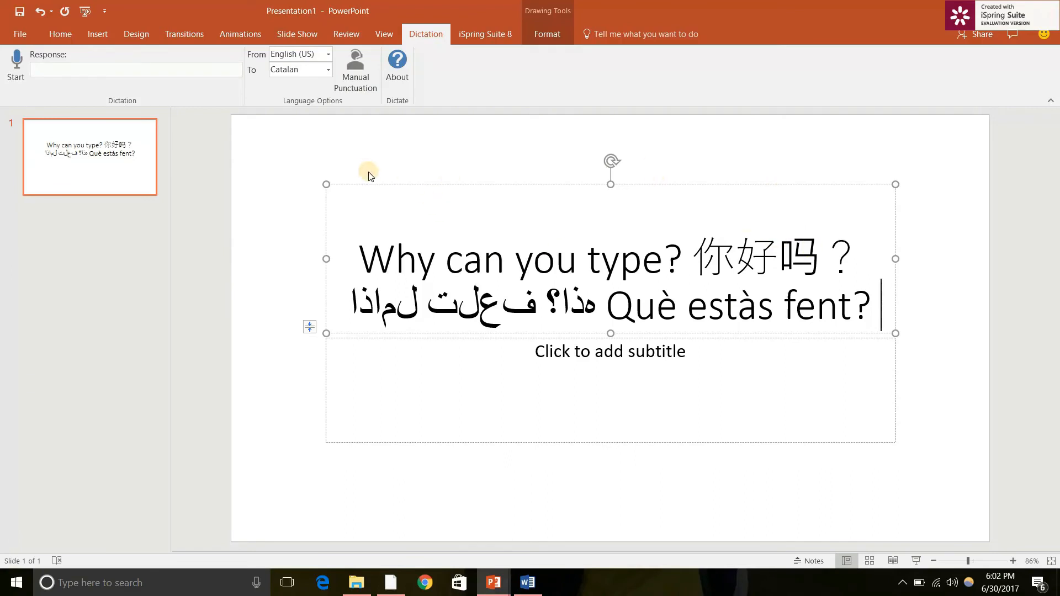
mouse_move(790, 228)
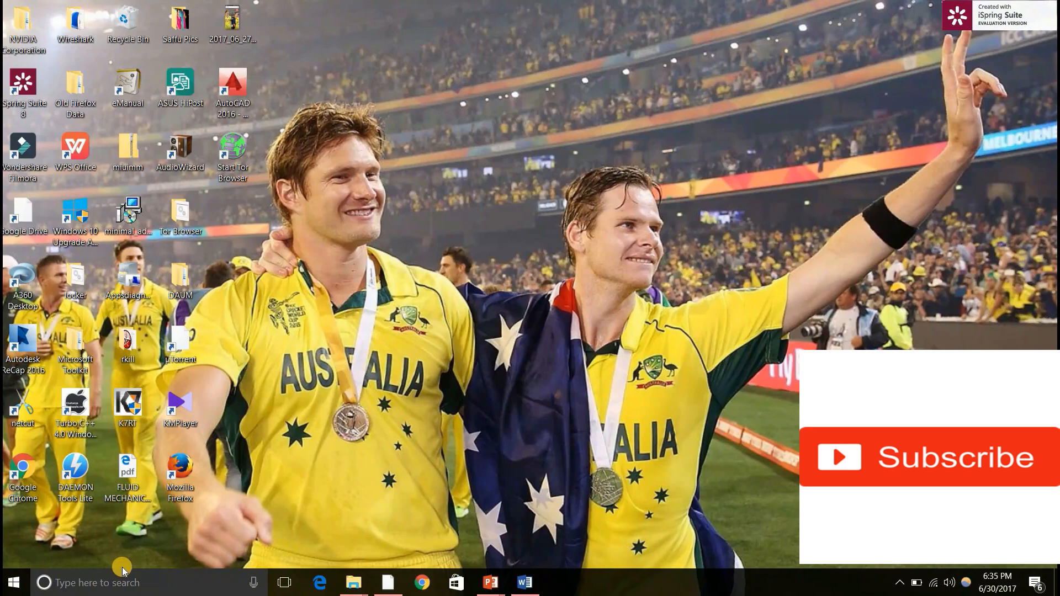
mouse_move(138, 566)
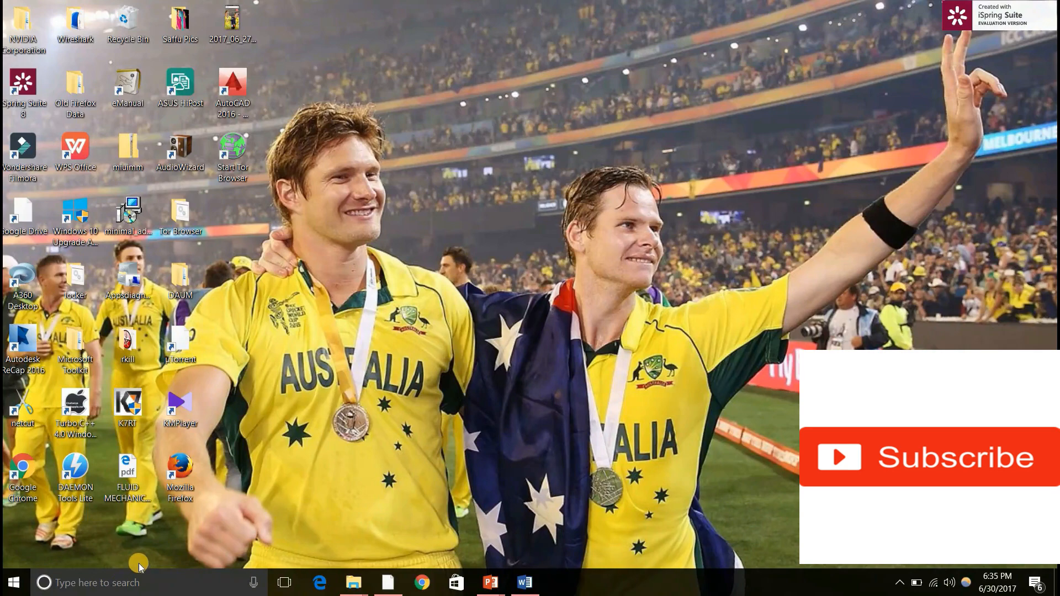
mouse_move(138, 547)
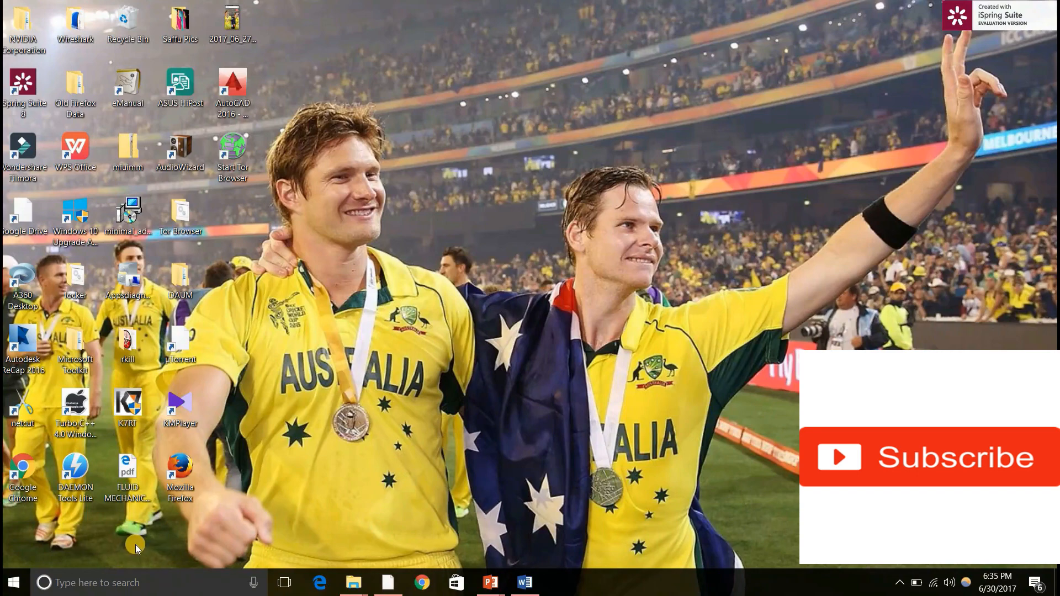
mouse_move(241, 504)
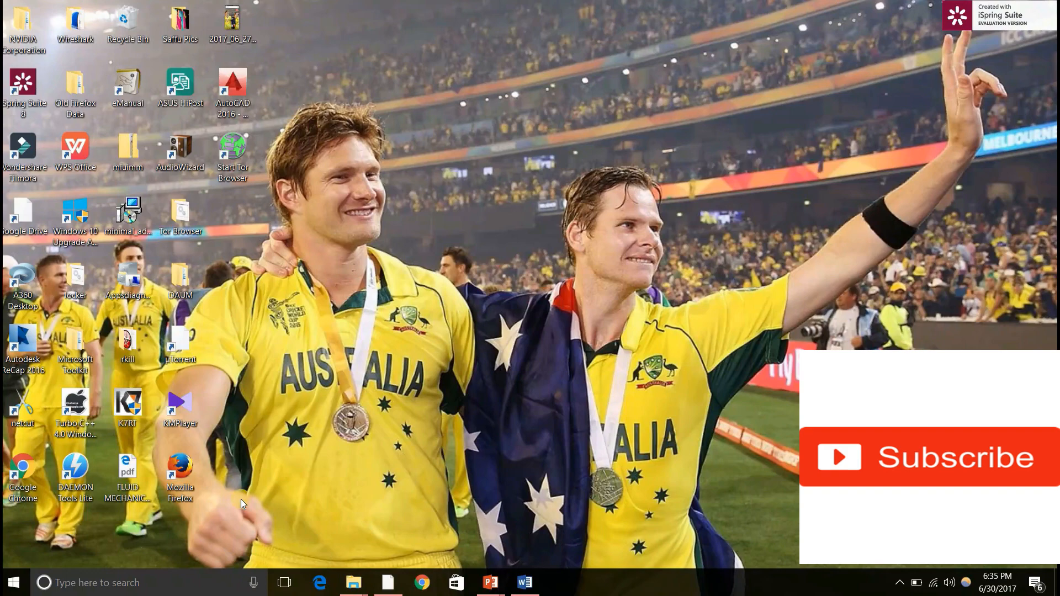
mouse_move(350, 475)
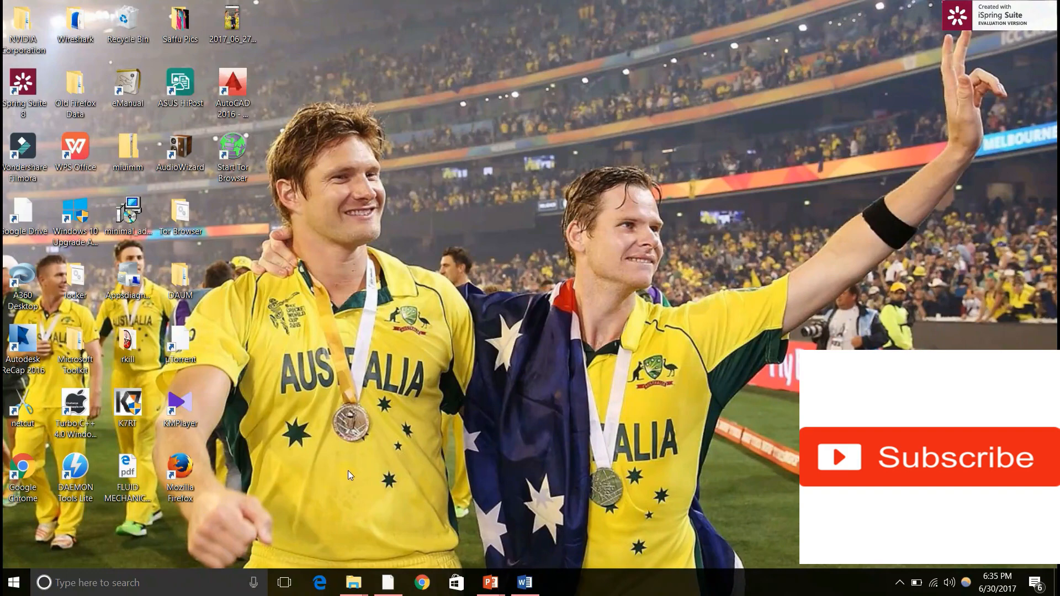